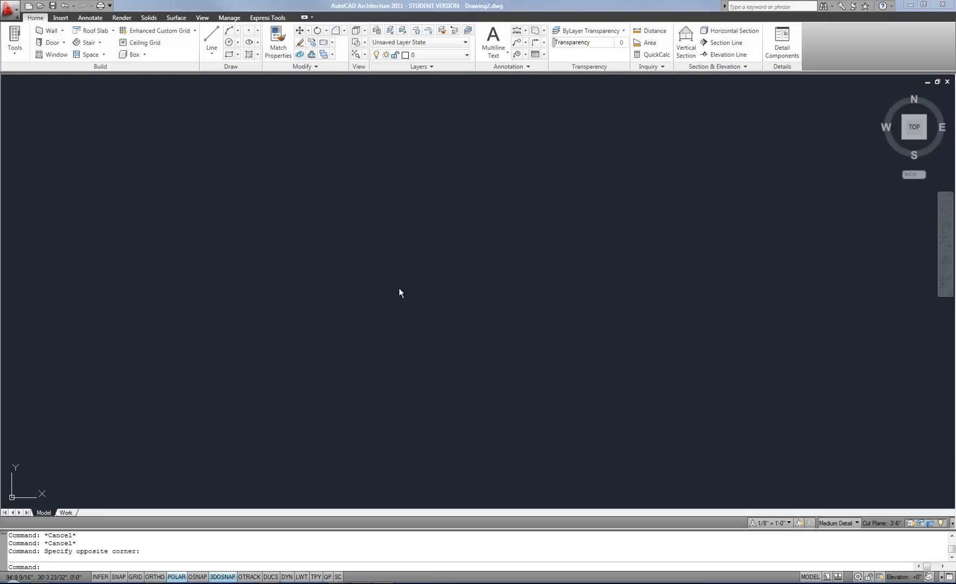
mouse_move(399, 281)
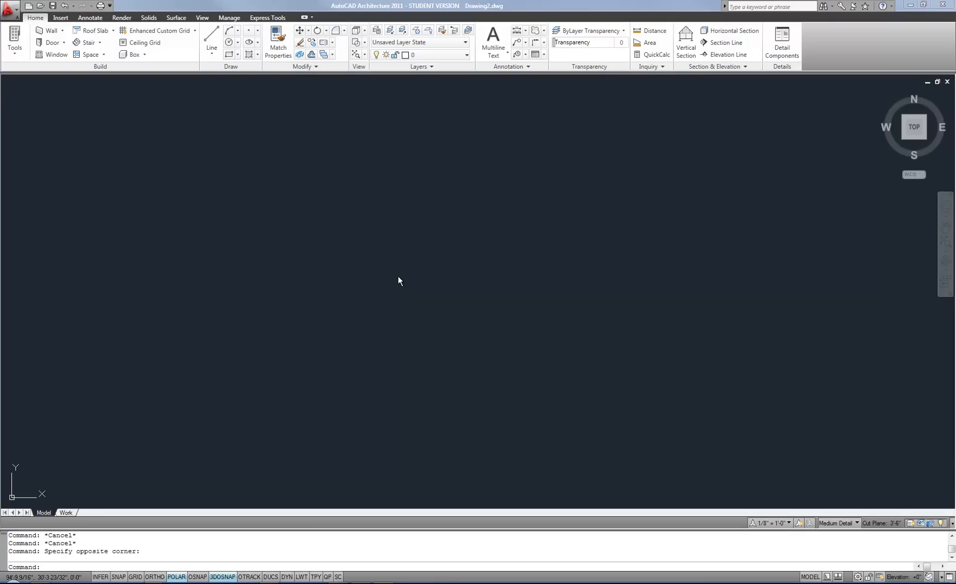
mouse_move(401, 293)
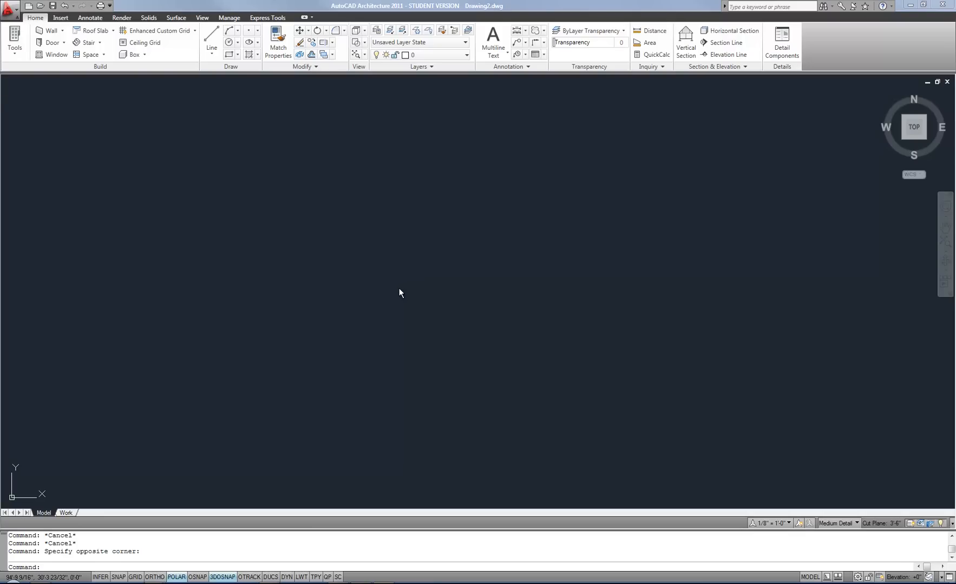
mouse_move(397, 262)
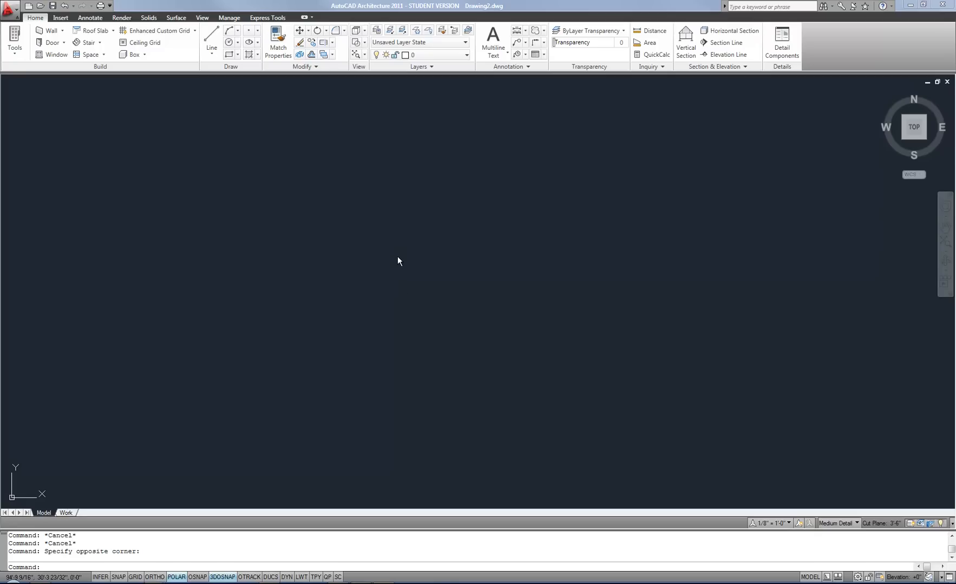
mouse_move(394, 259)
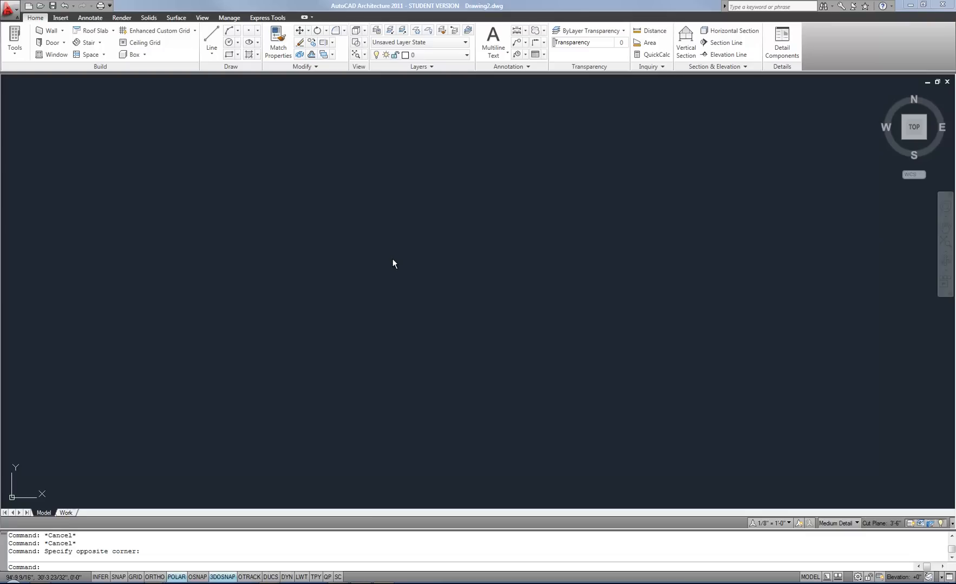
mouse_move(309, 171)
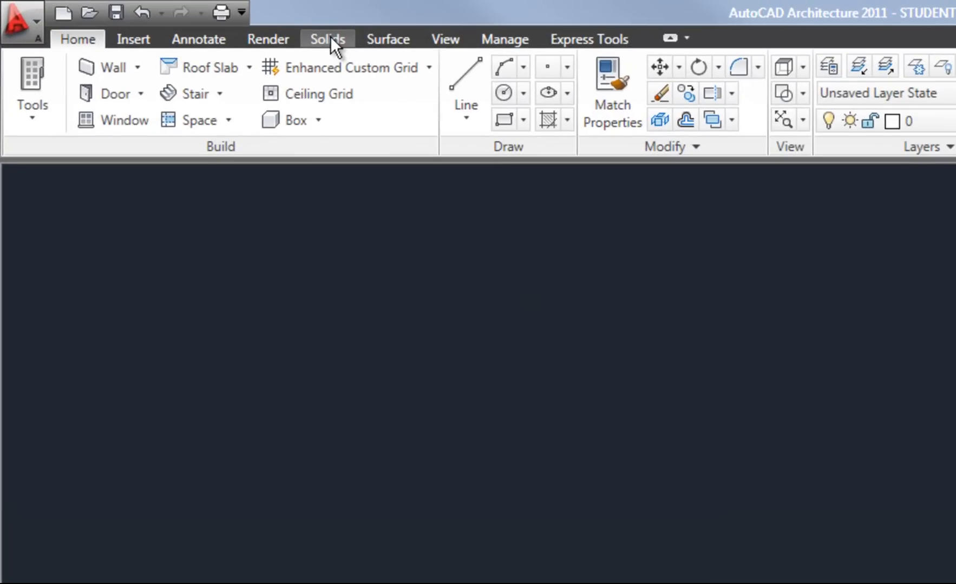
Step: Browse the Surface then Solids ribbon tools and list the displayed ribbon tabs
click(388, 38)
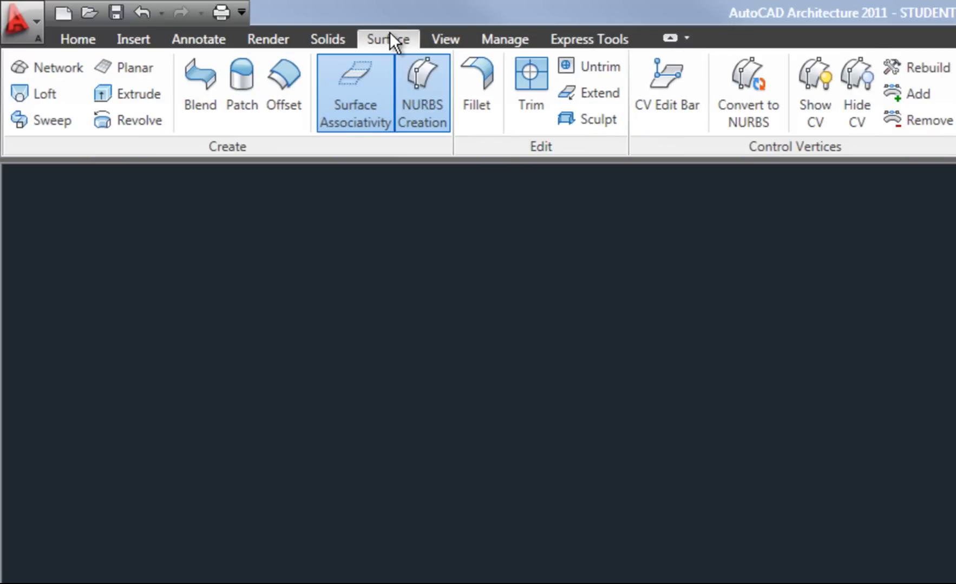
mouse_move(446, 39)
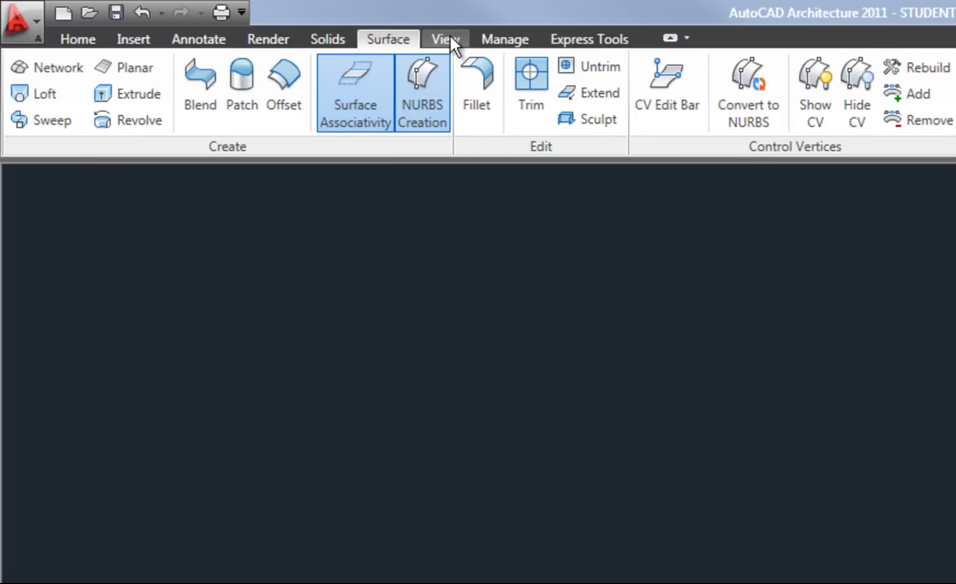
click(326, 39)
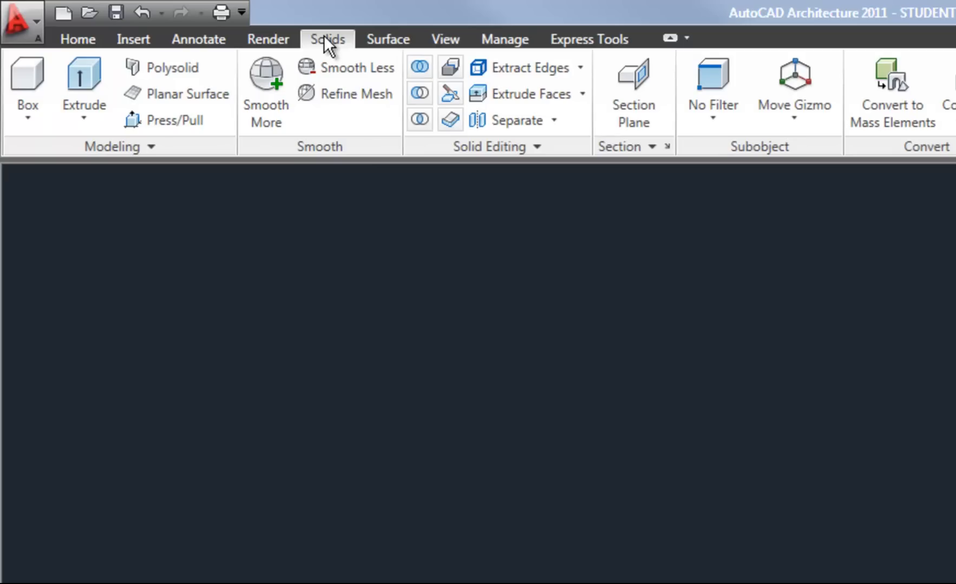
mouse_move(329, 46)
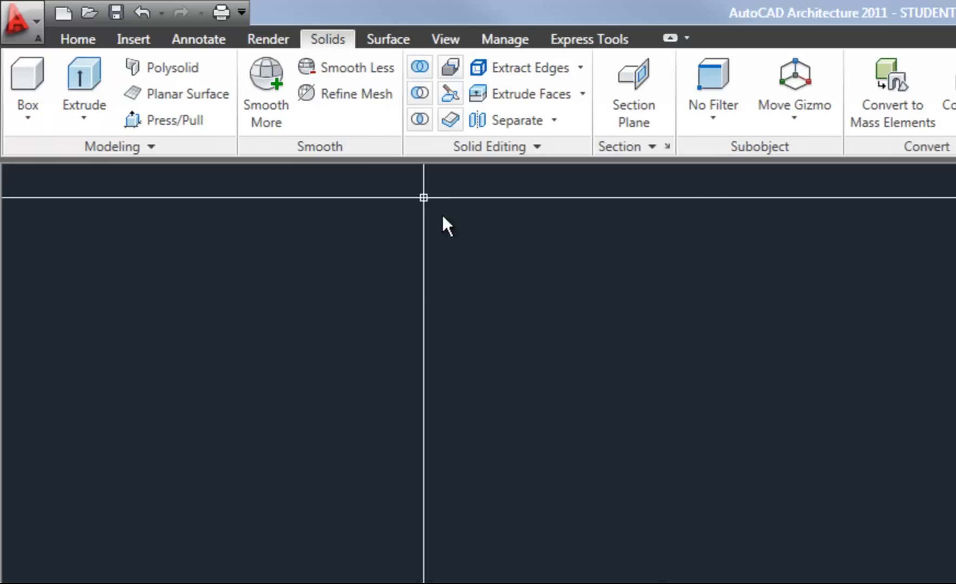
mouse_move(666, 373)
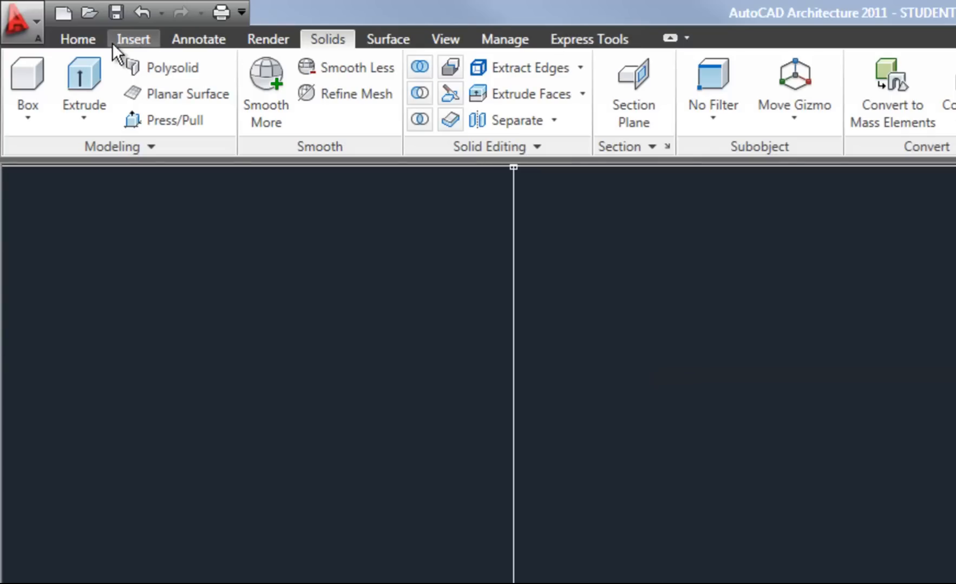
click(78, 39)
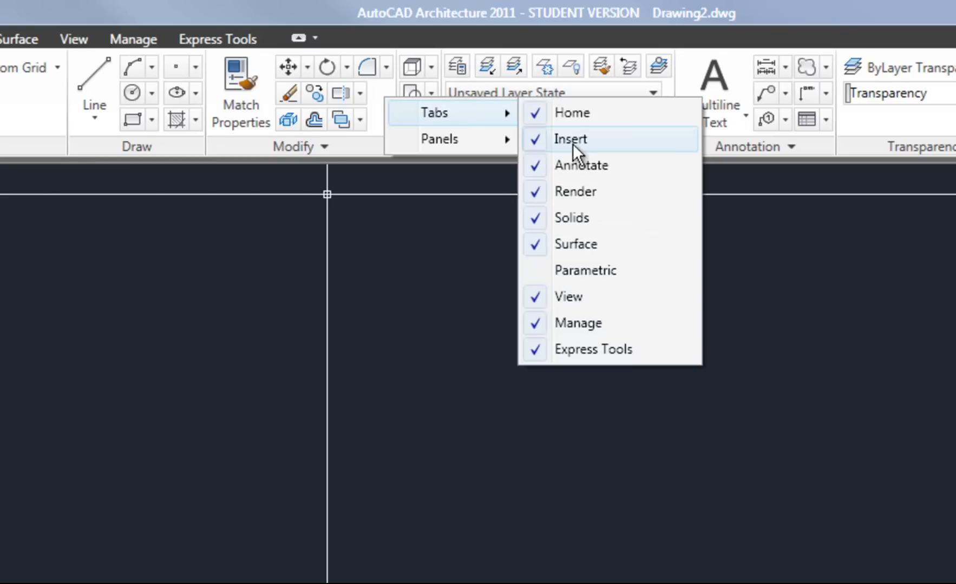
mouse_move(583, 270)
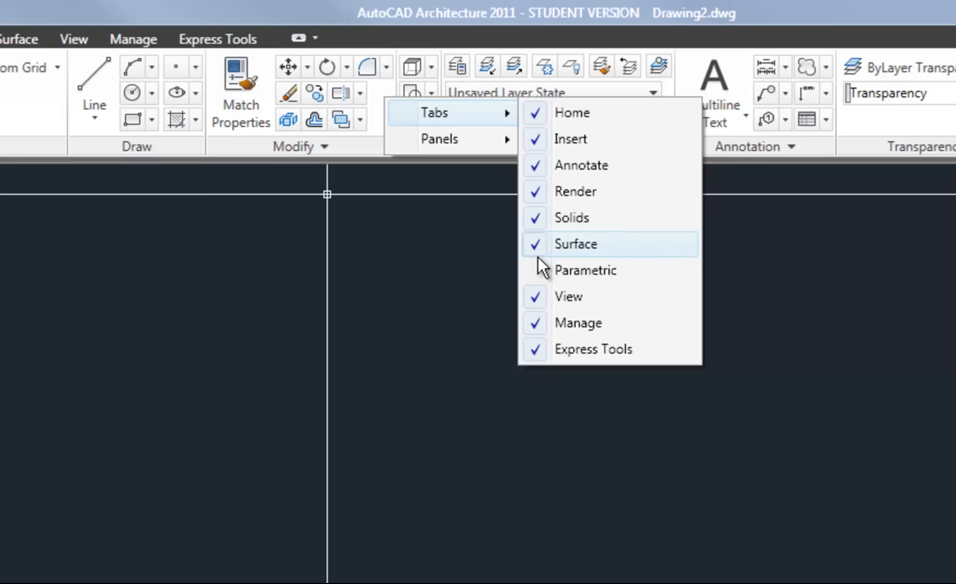
mouse_move(549, 219)
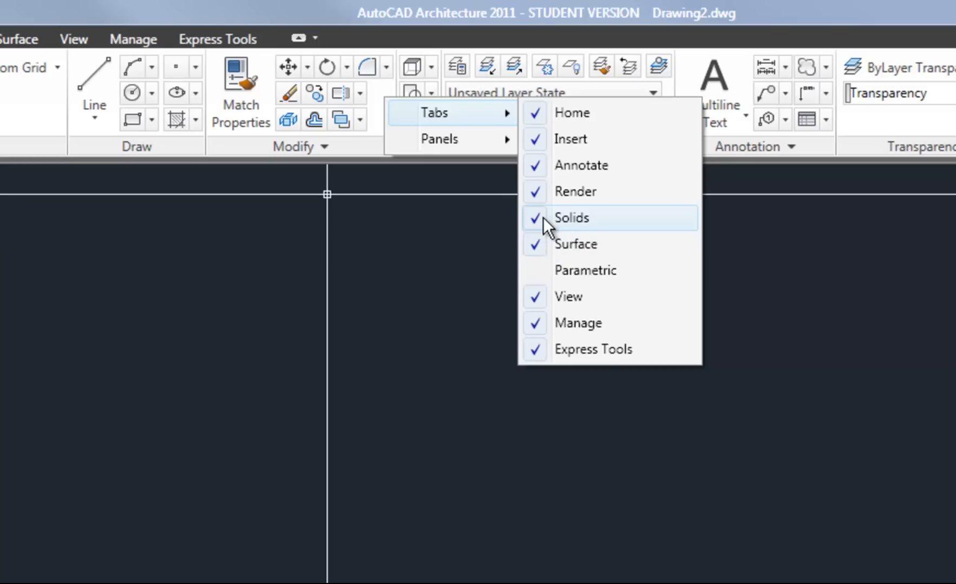
mouse_move(577, 226)
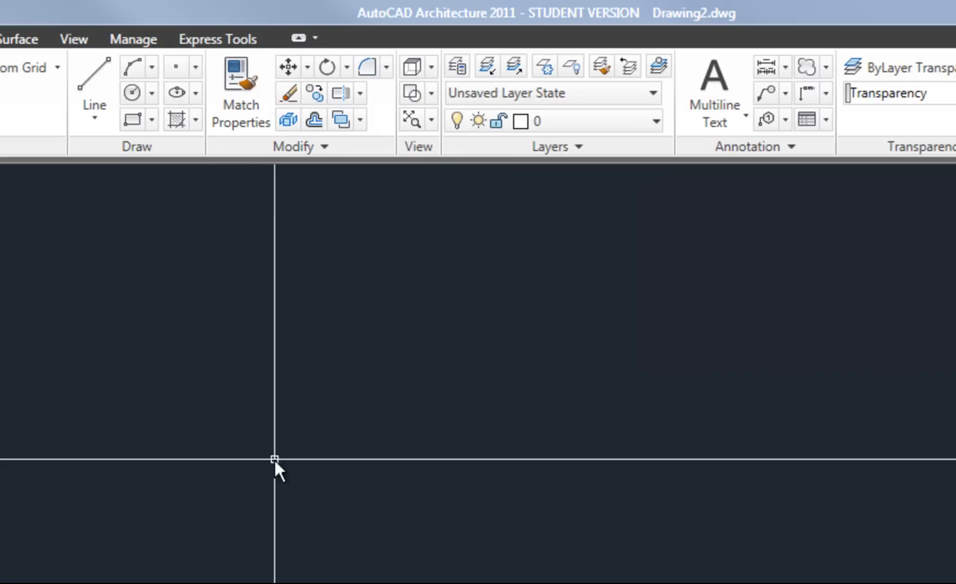
mouse_move(247, 535)
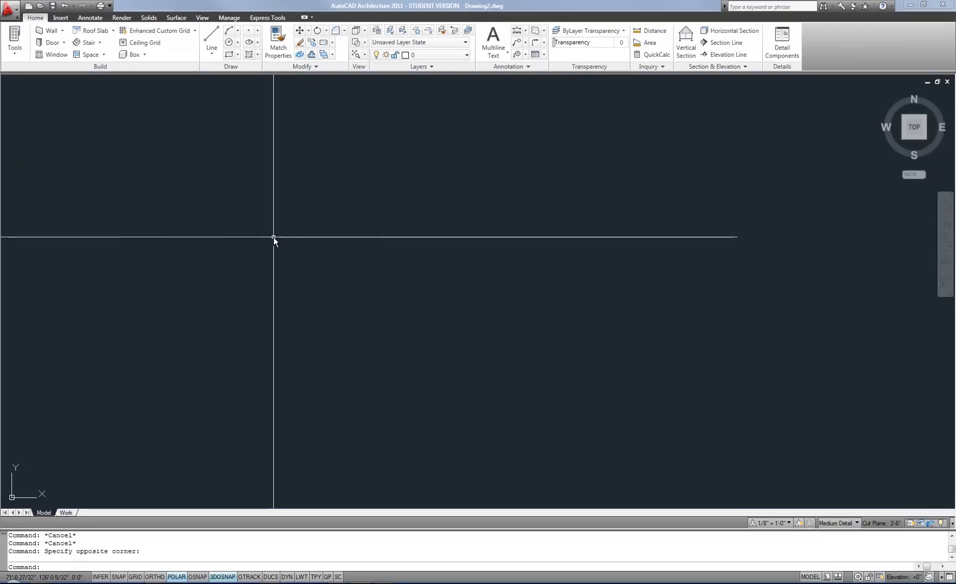
mouse_move(277, 234)
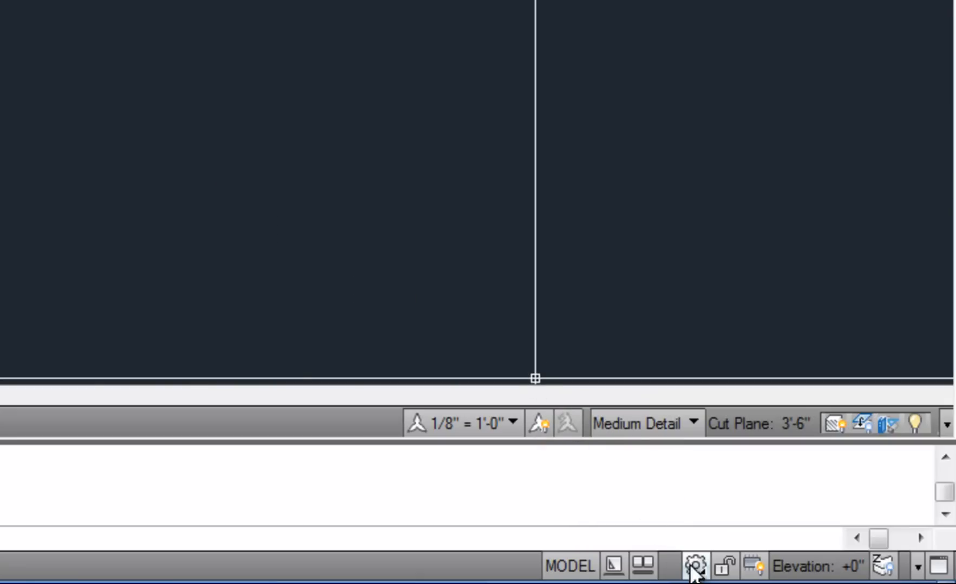
mouse_move(691, 566)
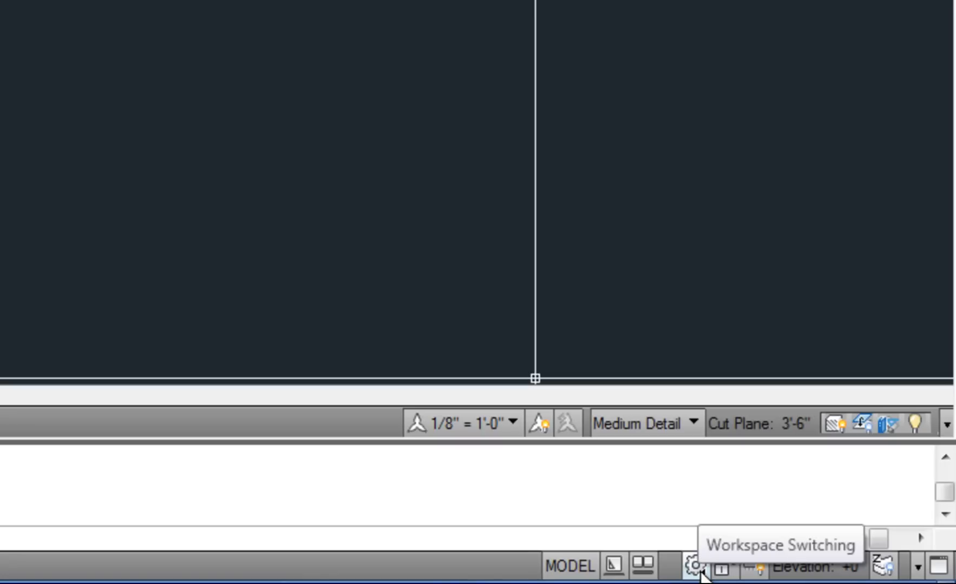
click(692, 567)
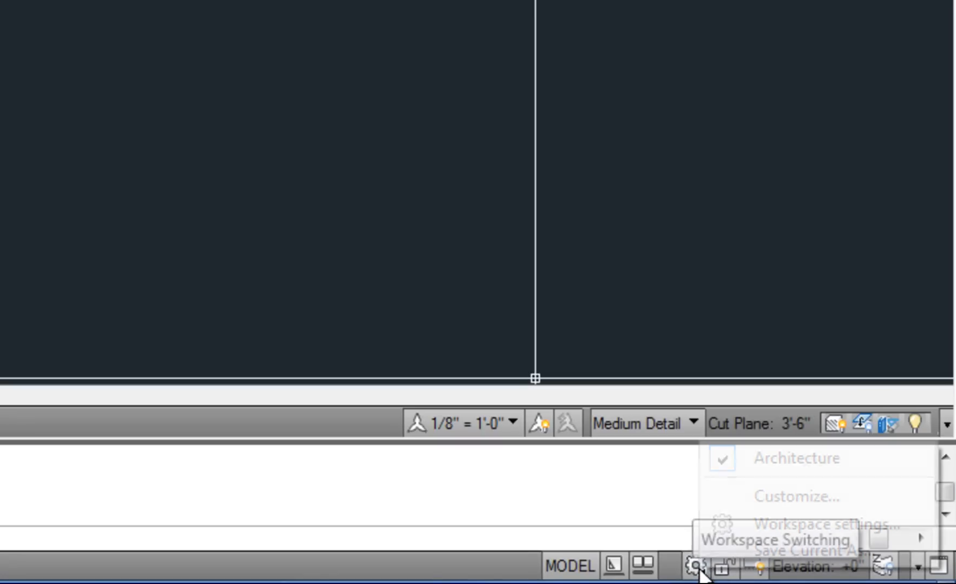
mouse_move(795, 458)
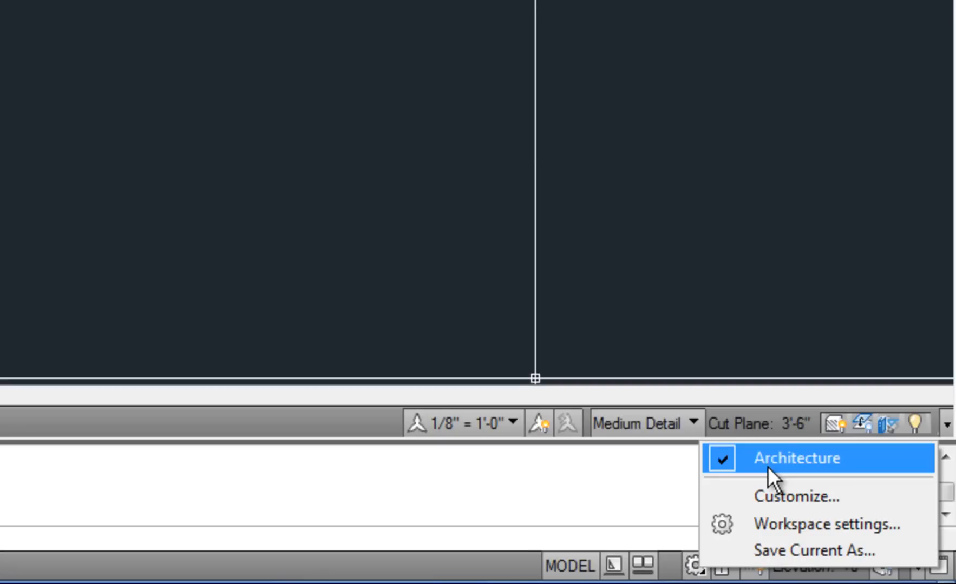
mouse_move(774, 508)
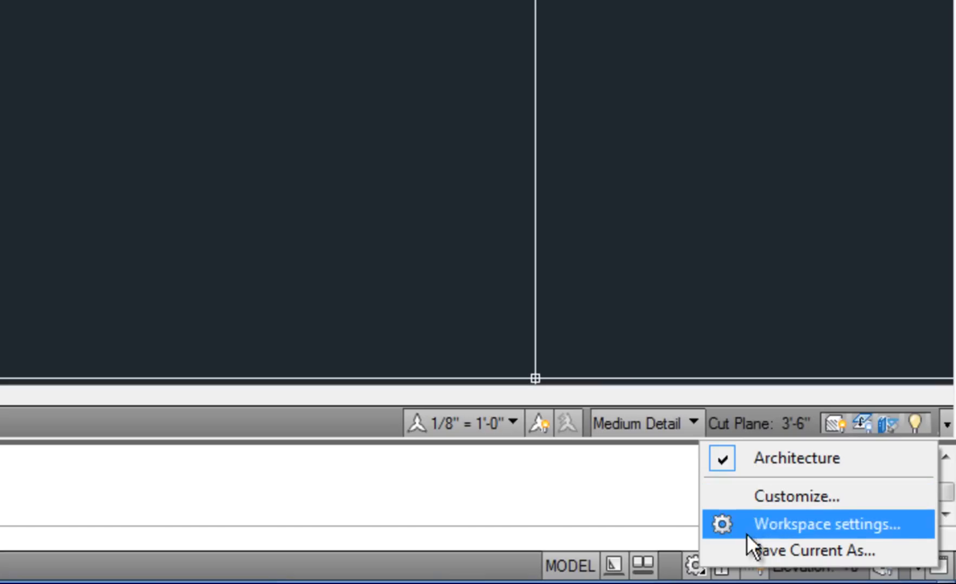
mouse_move(694, 567)
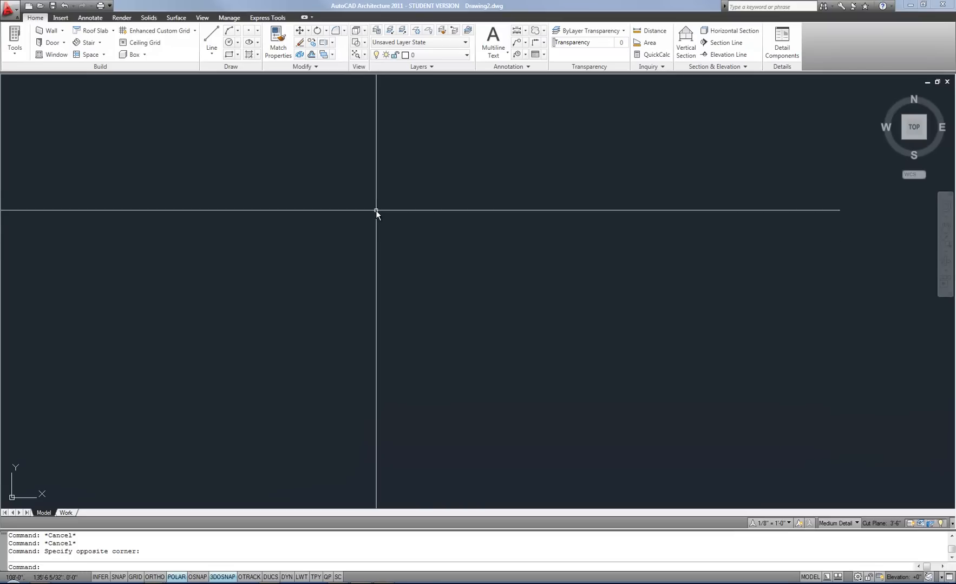
mouse_move(364, 254)
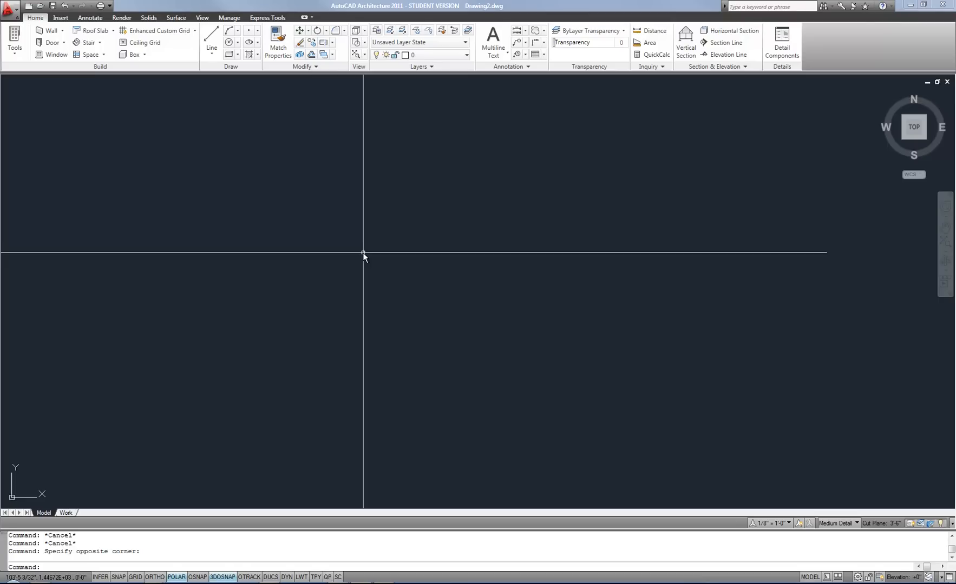
mouse_move(421, 239)
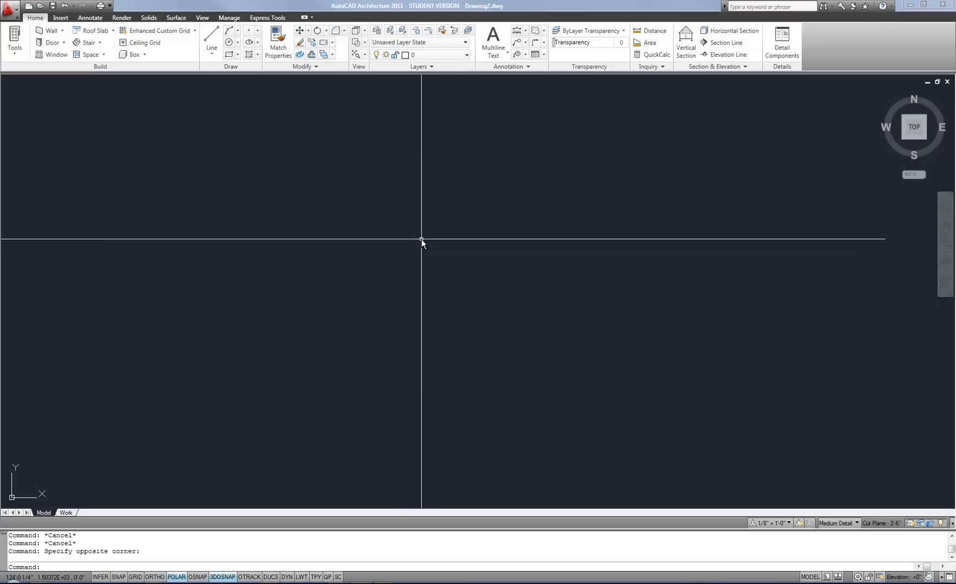
mouse_move(422, 230)
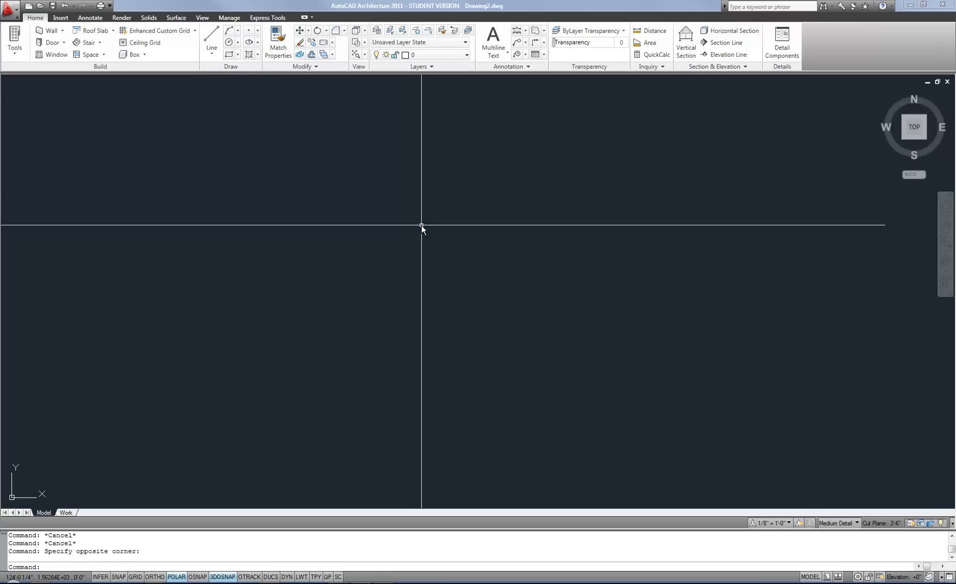
mouse_move(395, 229)
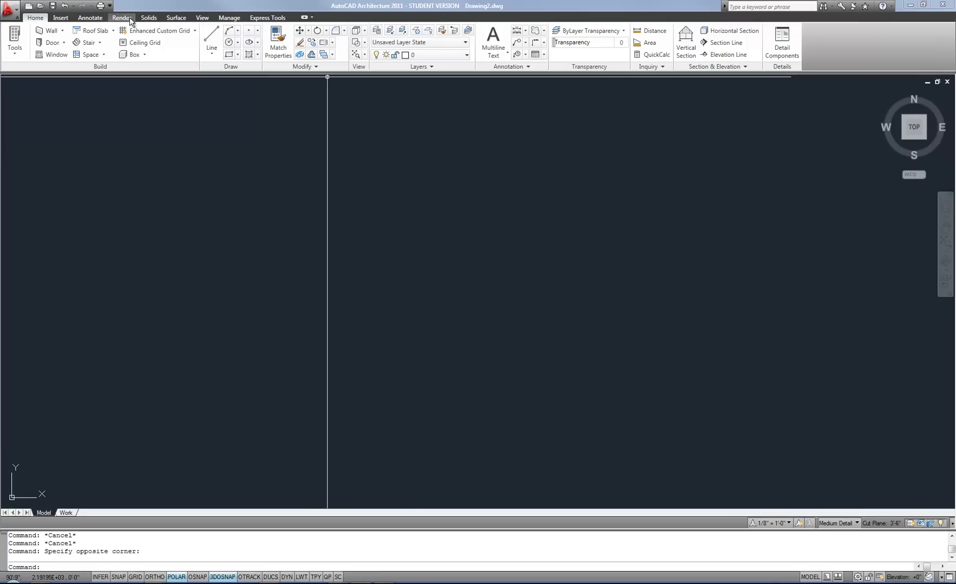
Step: Show the Solids ribbon tools for solid modelling
click(149, 18)
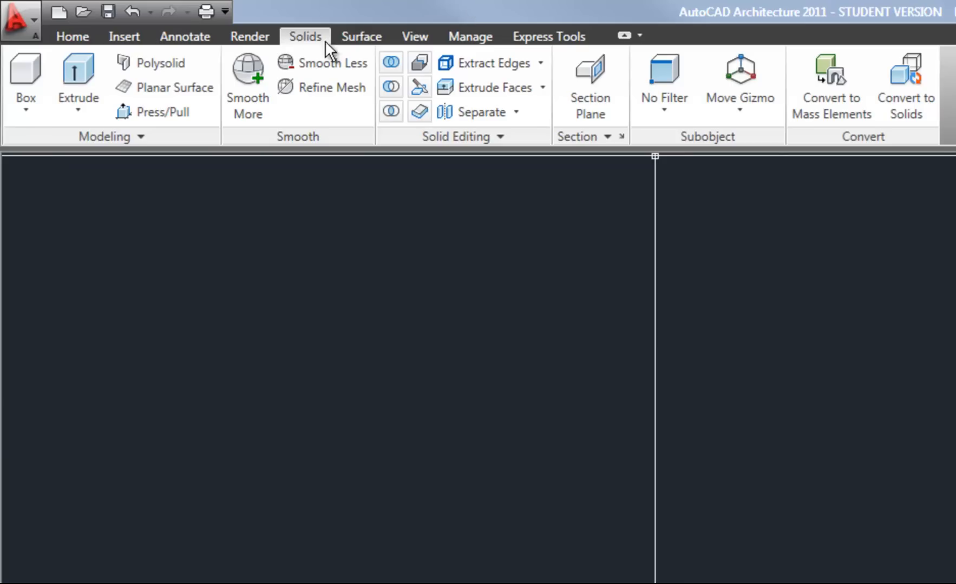
mouse_move(319, 49)
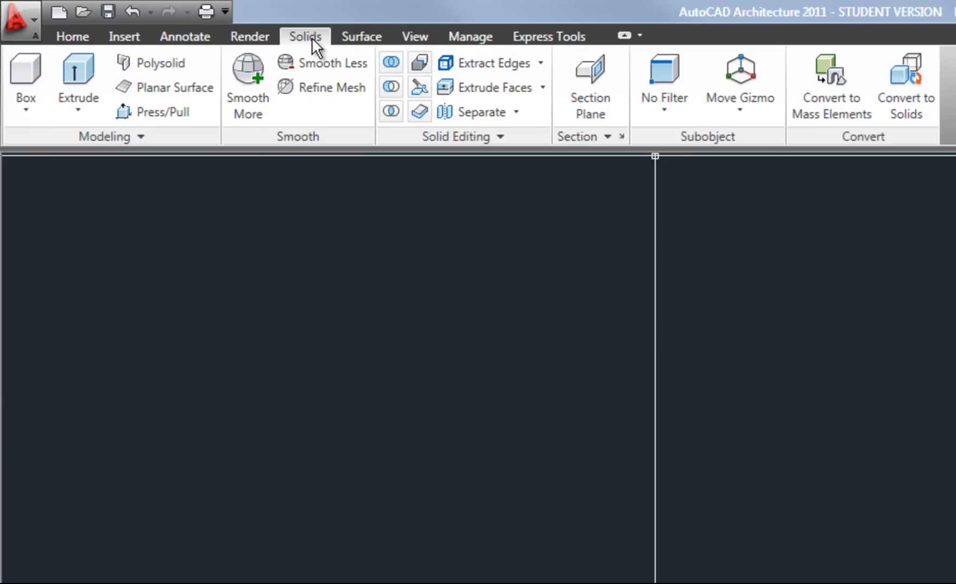
mouse_move(26, 98)
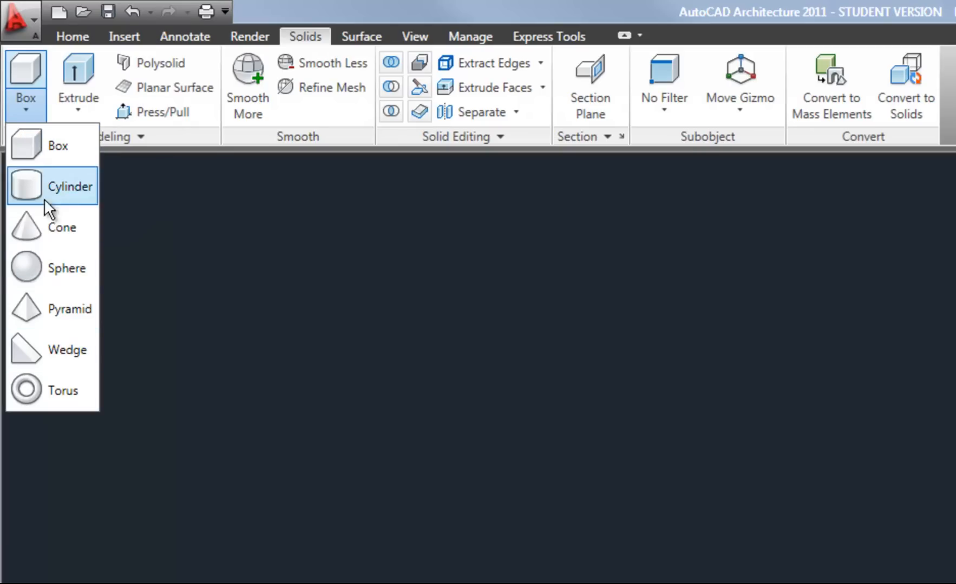
mouse_move(61, 309)
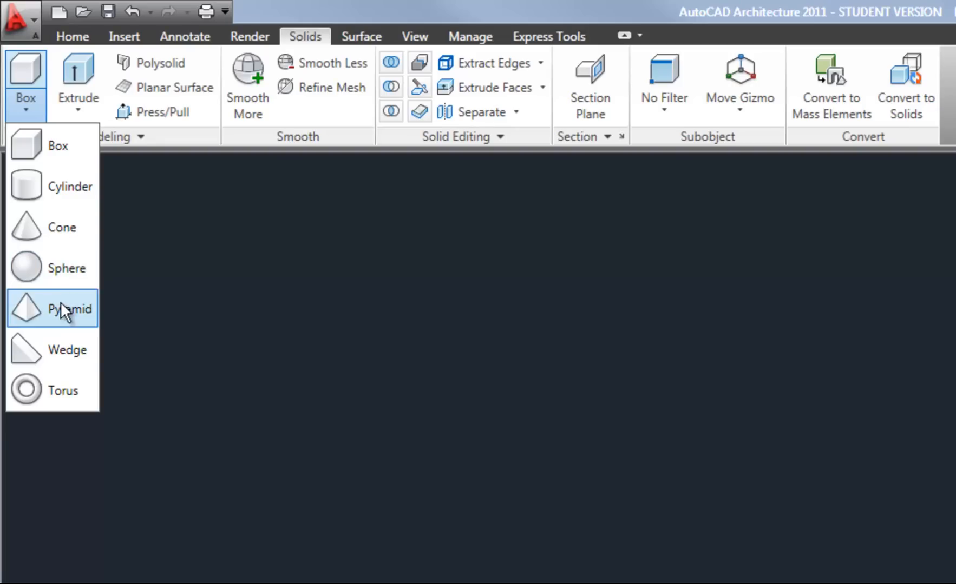
mouse_move(70, 389)
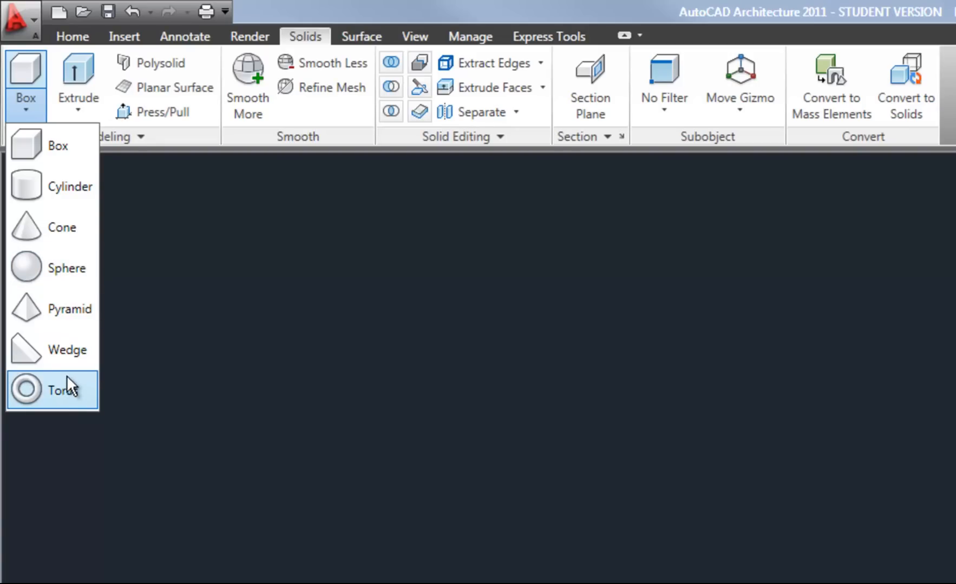
mouse_move(55, 145)
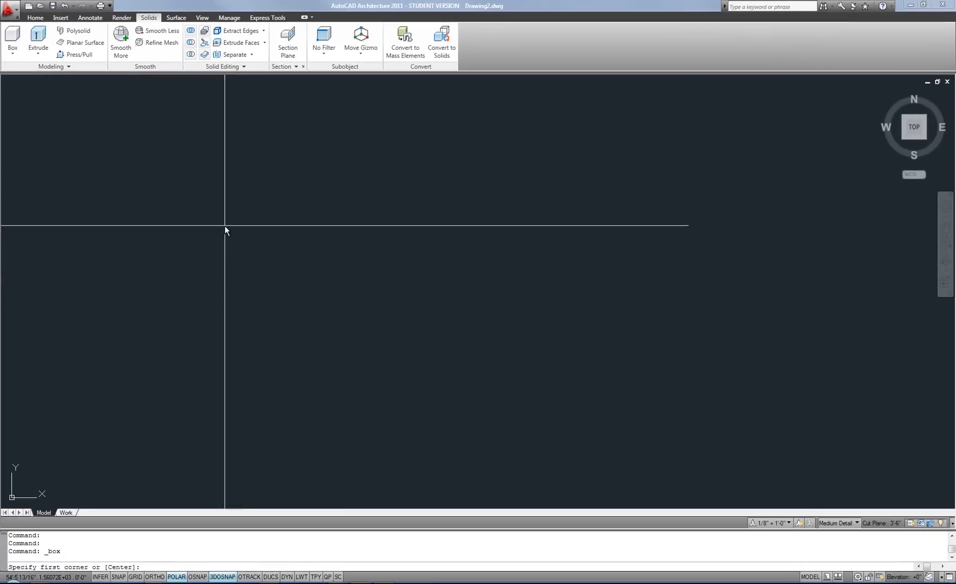
mouse_move(581, 245)
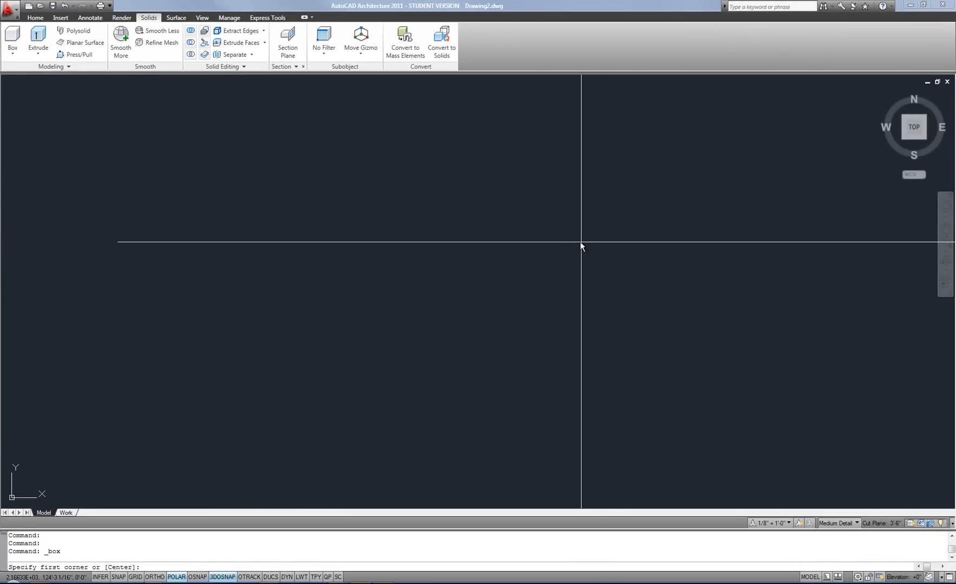
mouse_move(572, 240)
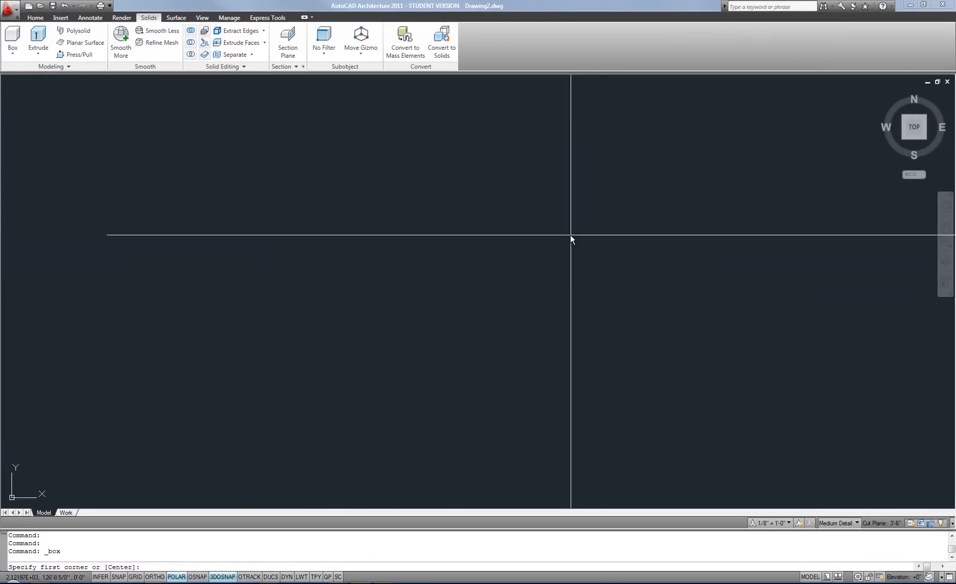
mouse_move(379, 191)
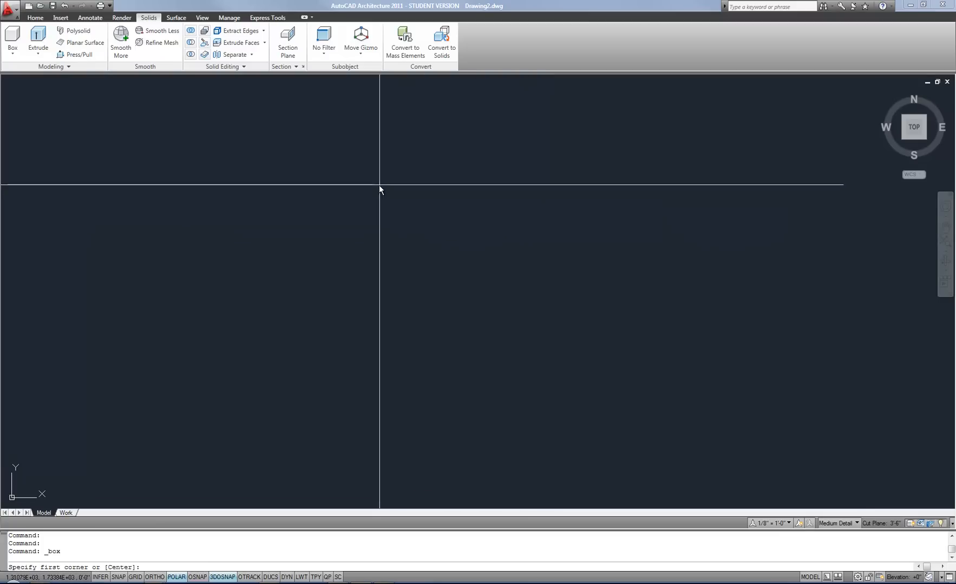
Step: Draw a rectangular box solid with a height of 10'
click(378, 191)
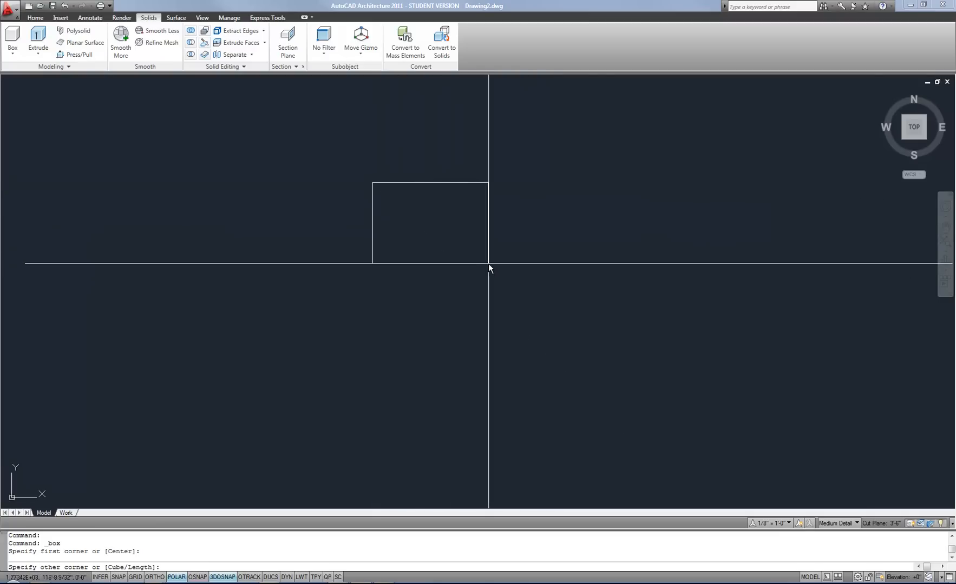
mouse_move(485, 276)
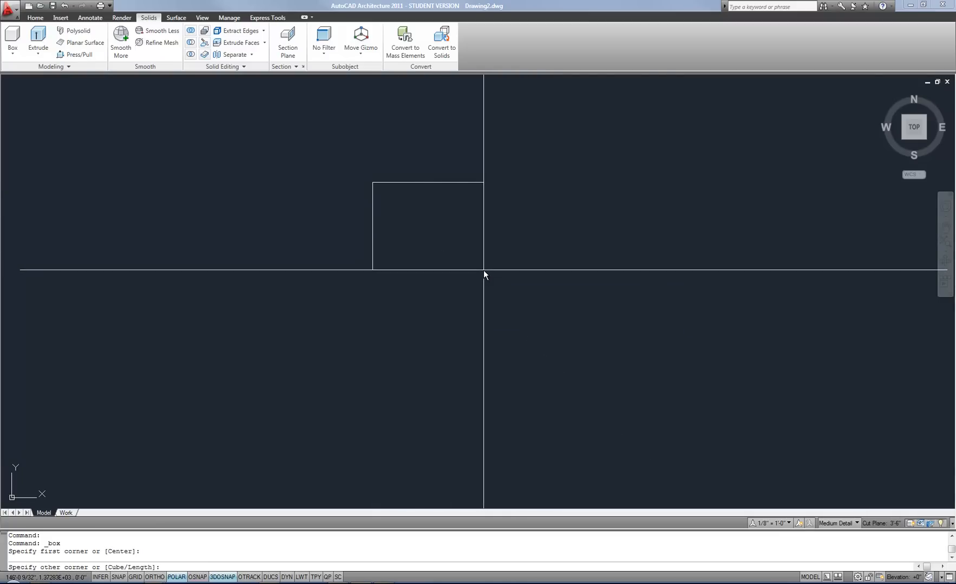
mouse_move(484, 275)
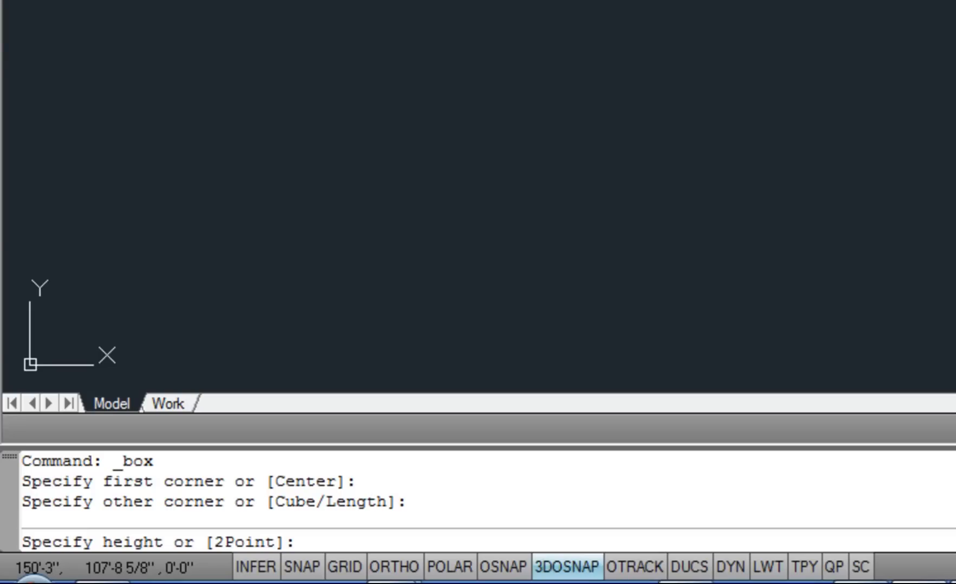
text(10')
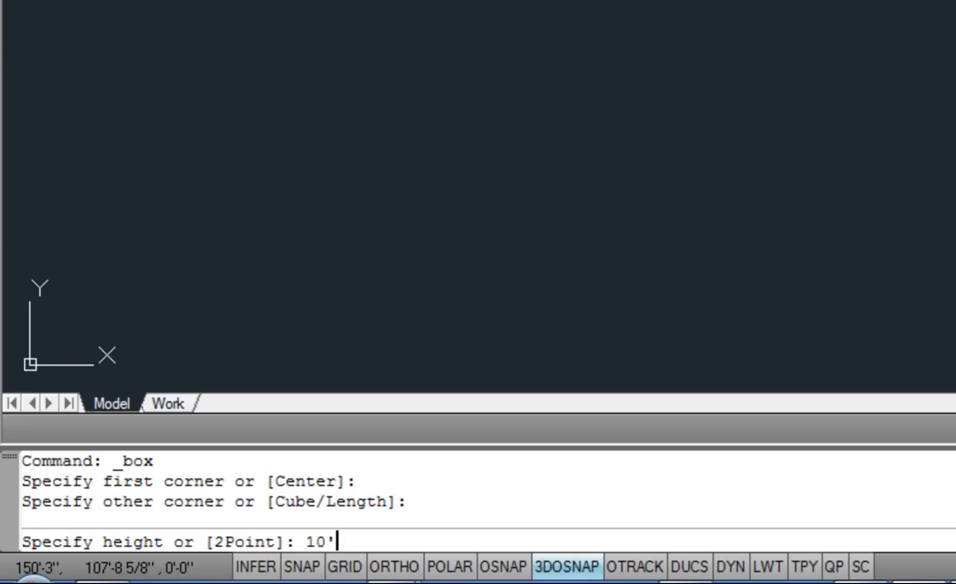
key(Return)
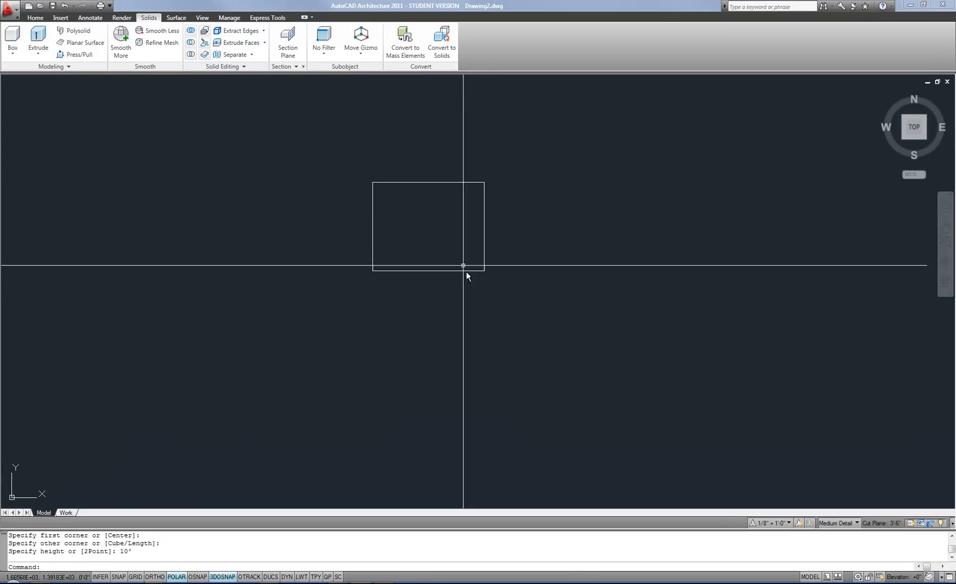
mouse_move(451, 303)
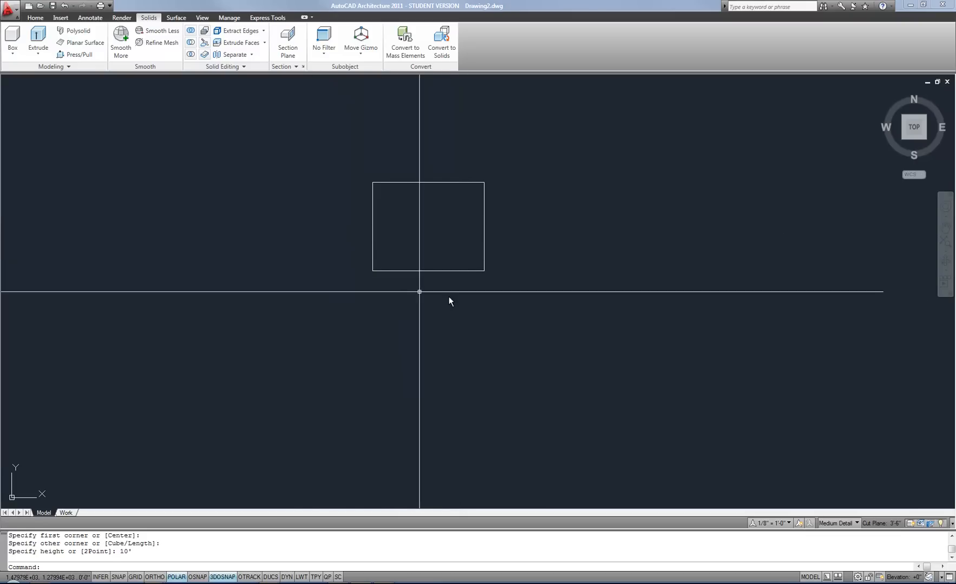
mouse_move(519, 322)
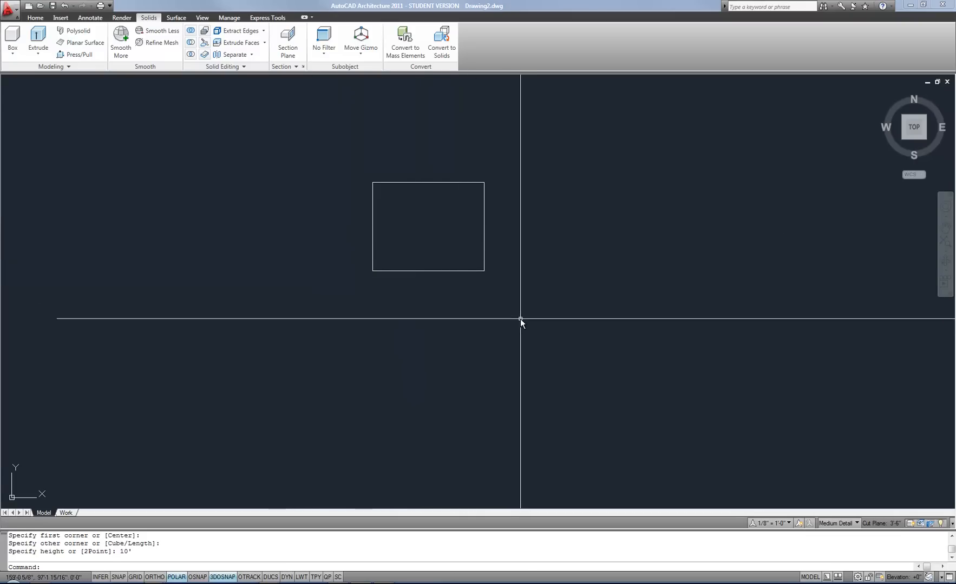
mouse_move(520, 322)
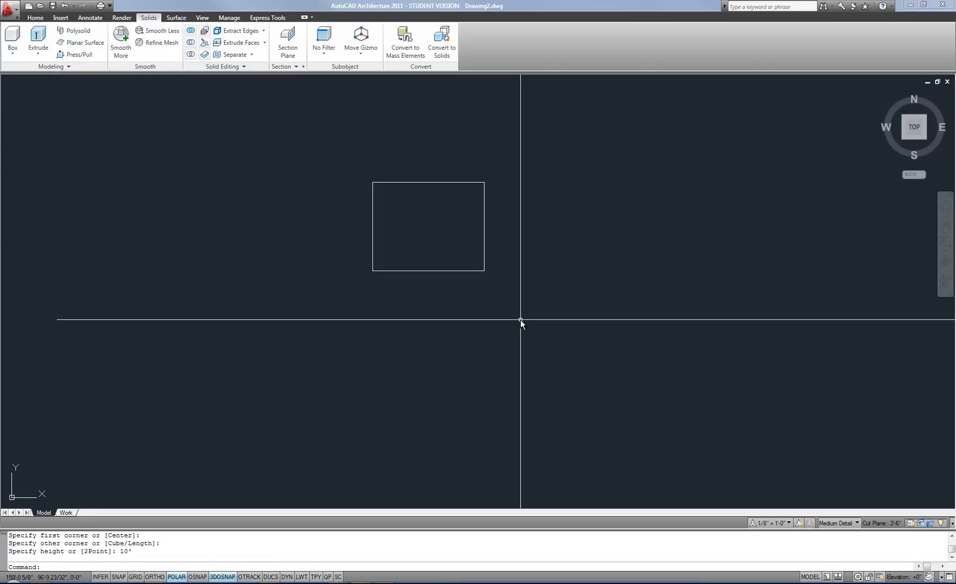
mouse_move(518, 321)
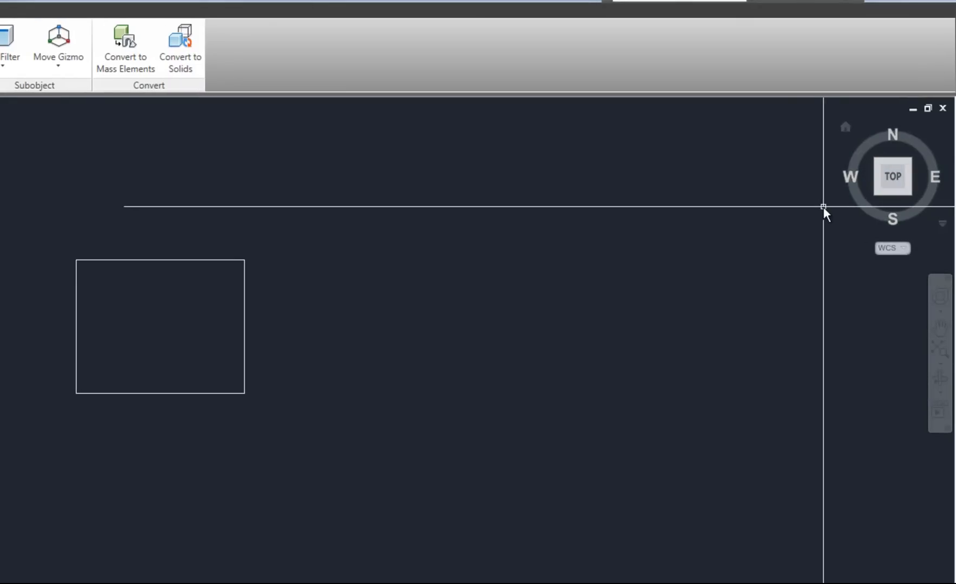
mouse_move(880, 198)
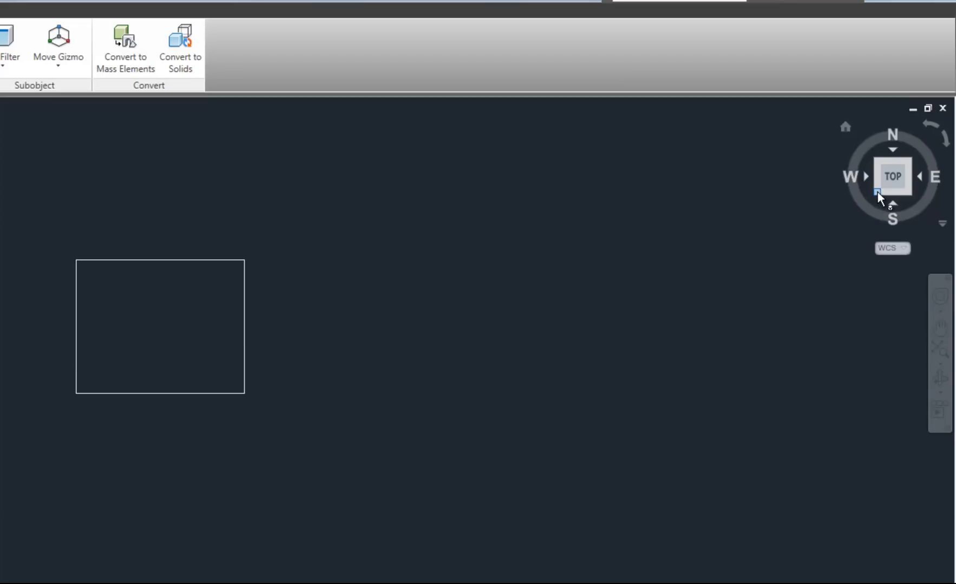
mouse_move(881, 202)
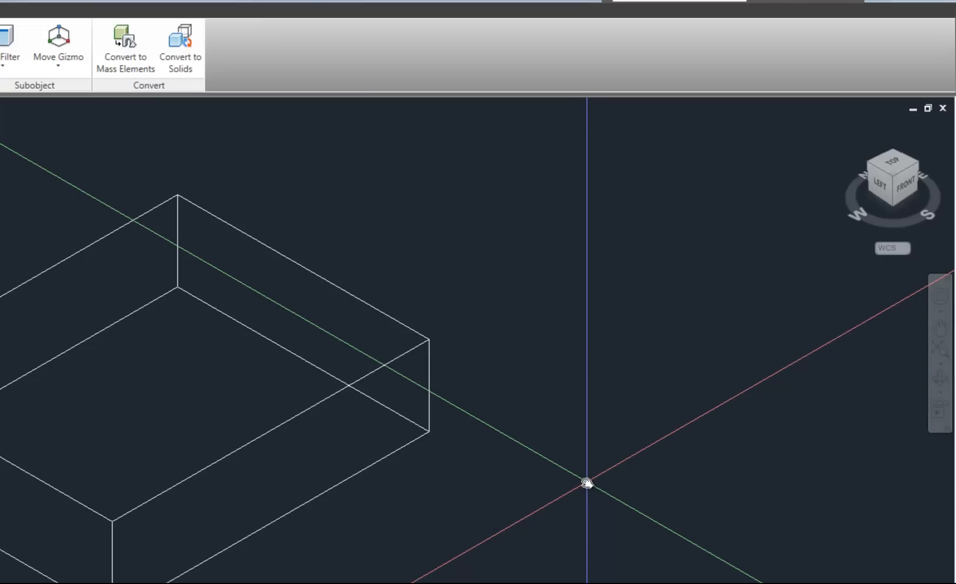
mouse_move(575, 479)
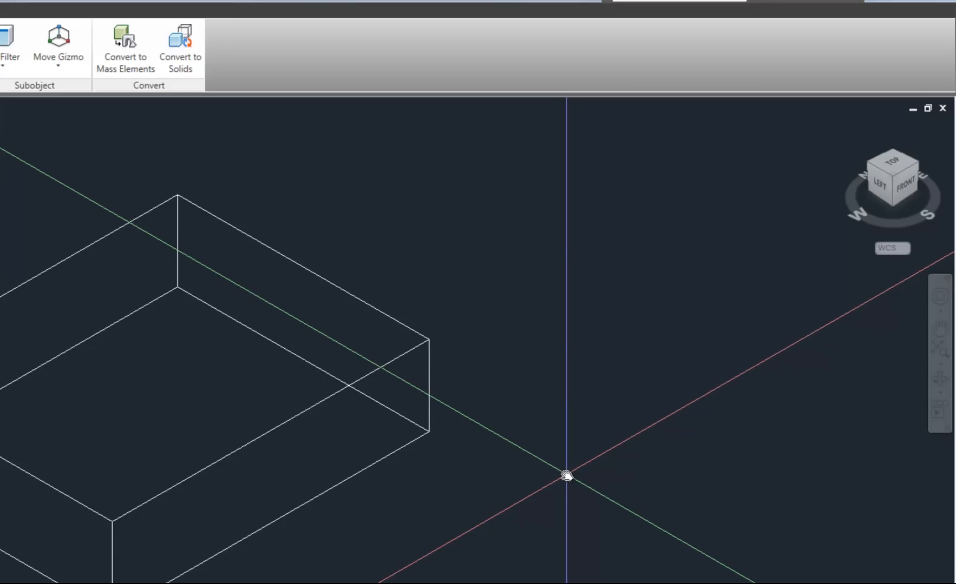
mouse_move(552, 474)
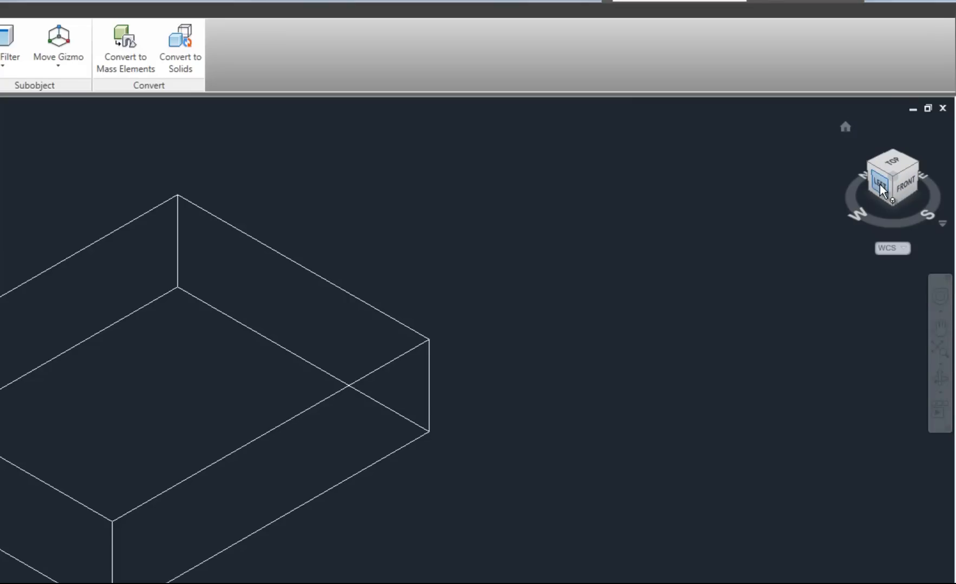
Step: View the box from the left, front and top, then return to an angled 3D corner view
click(880, 186)
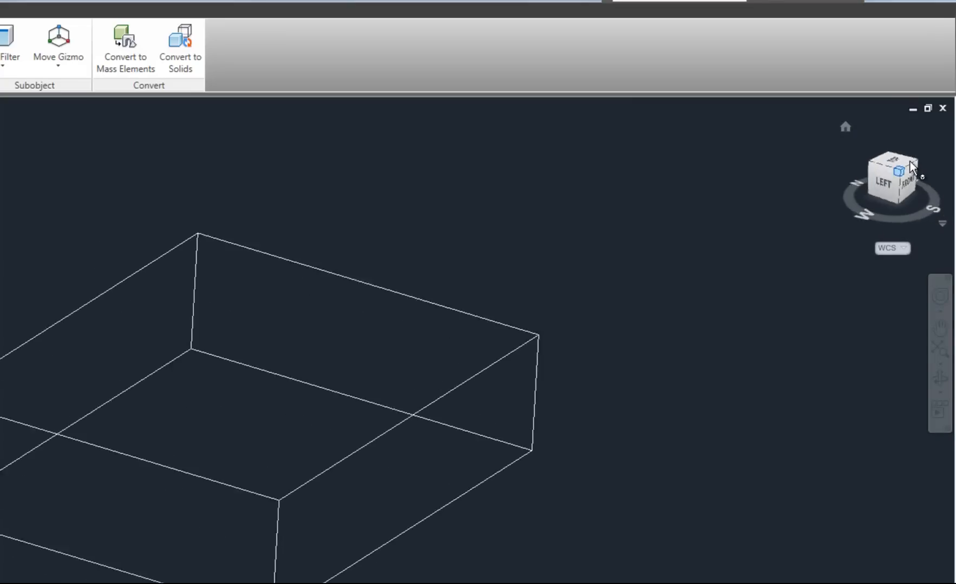
click(901, 176)
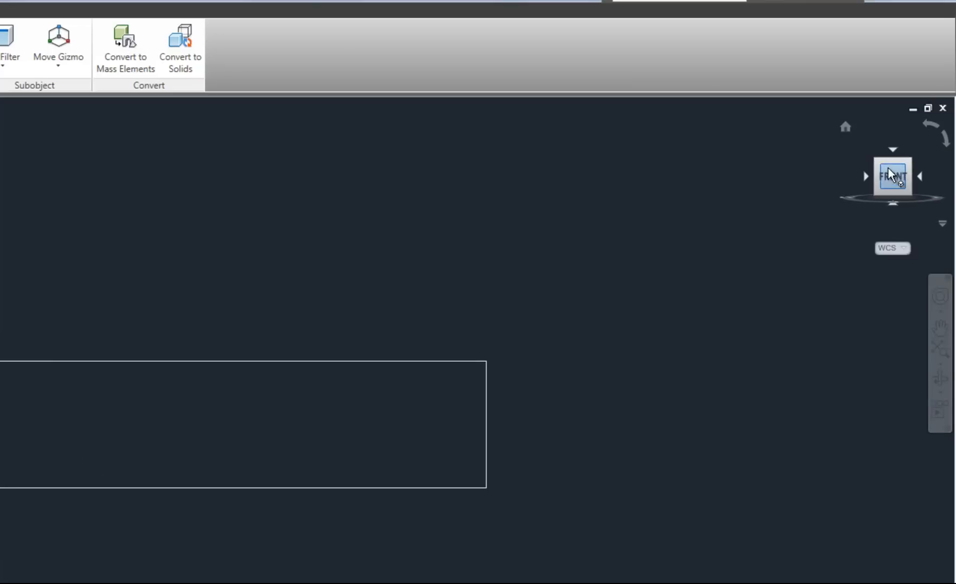
click(892, 176)
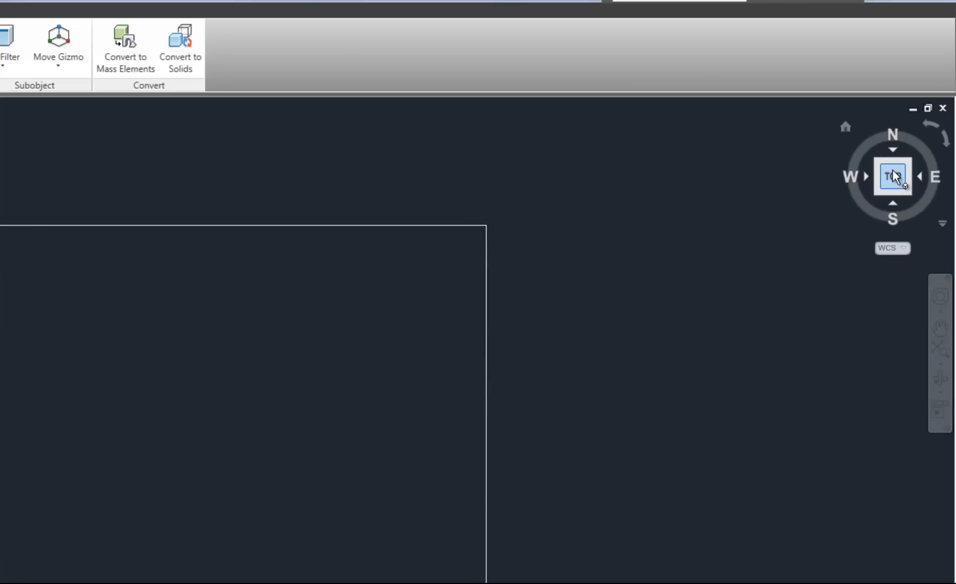
click(891, 176)
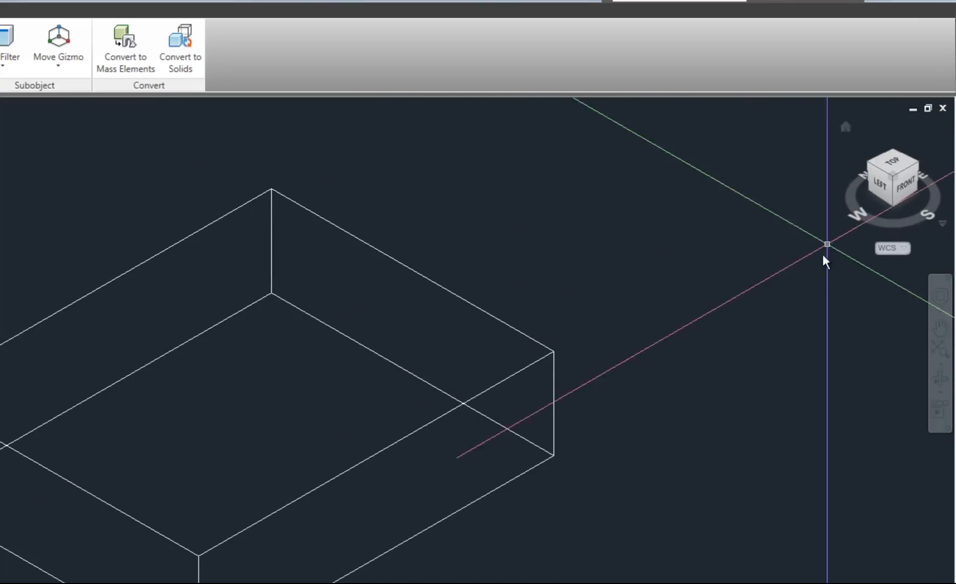
mouse_move(694, 405)
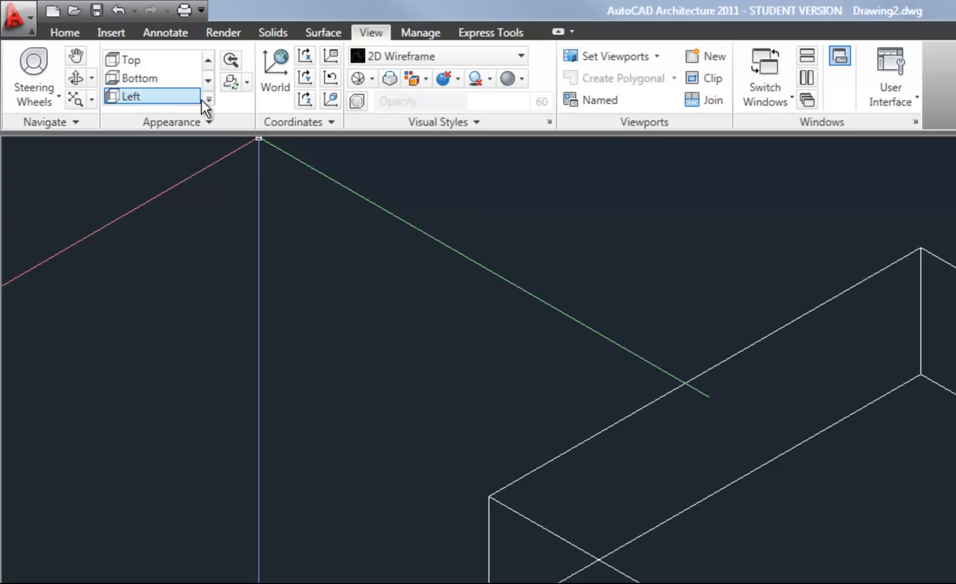
Step: Show the box in SE Isometric, then NW Isometric, ending on SW Isometric
click(208, 100)
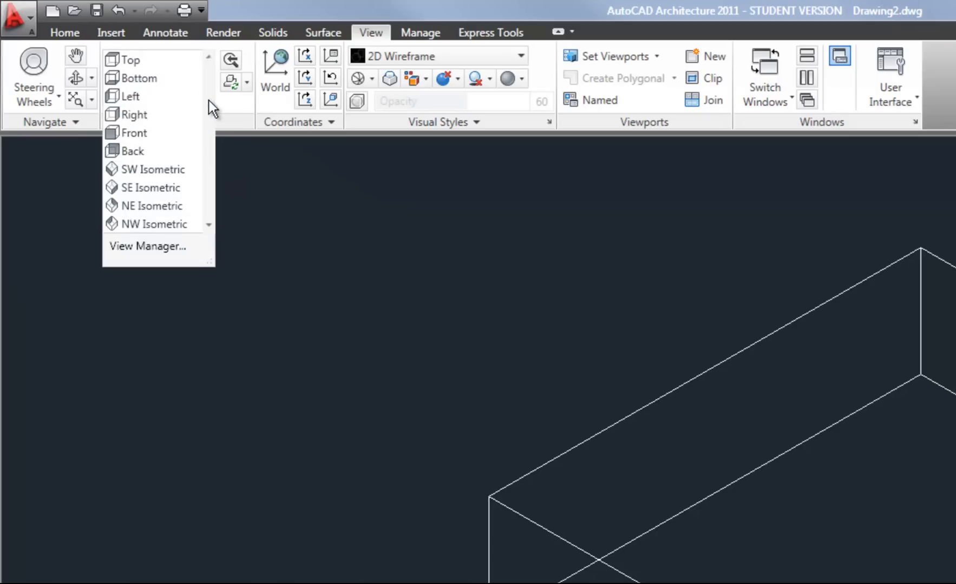
mouse_move(154, 170)
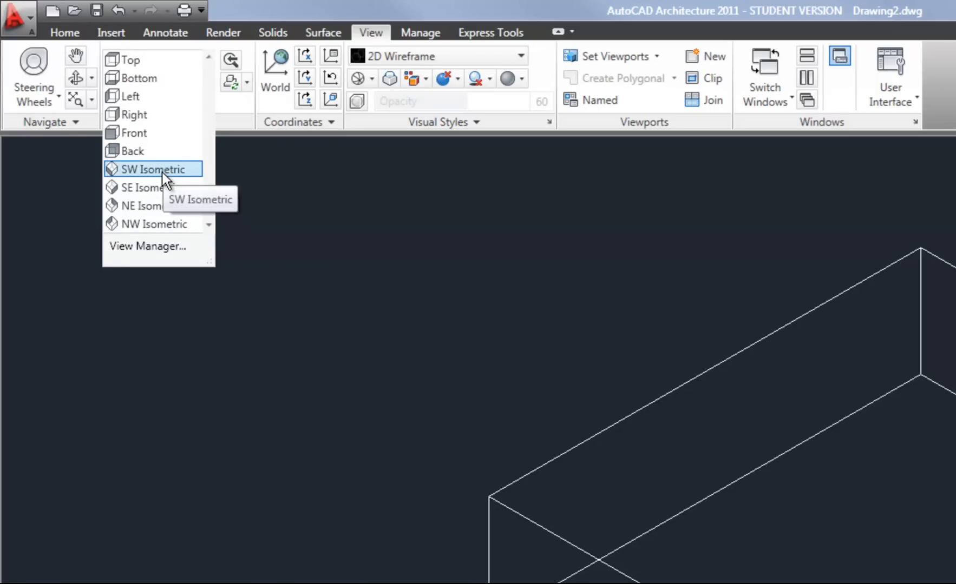
mouse_move(153, 188)
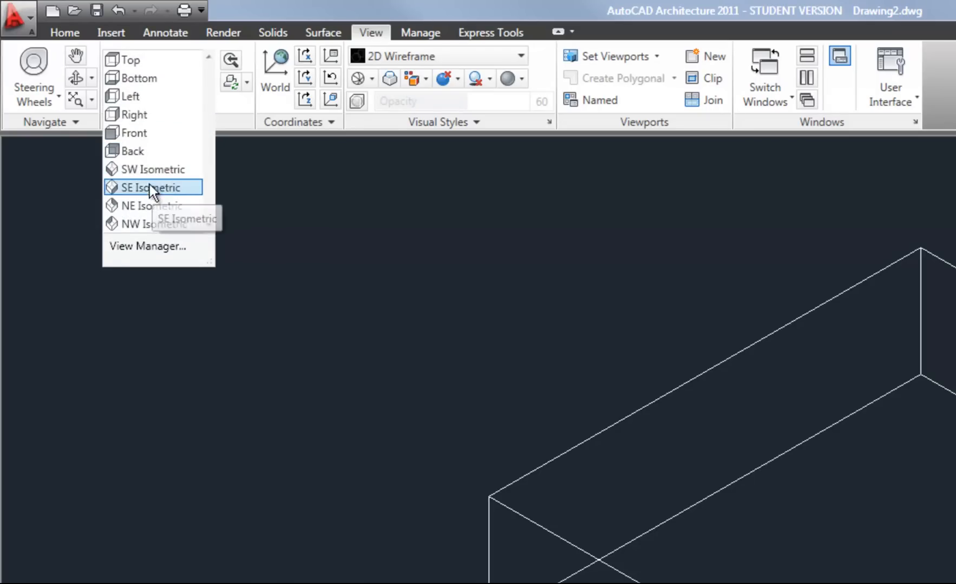
click(157, 187)
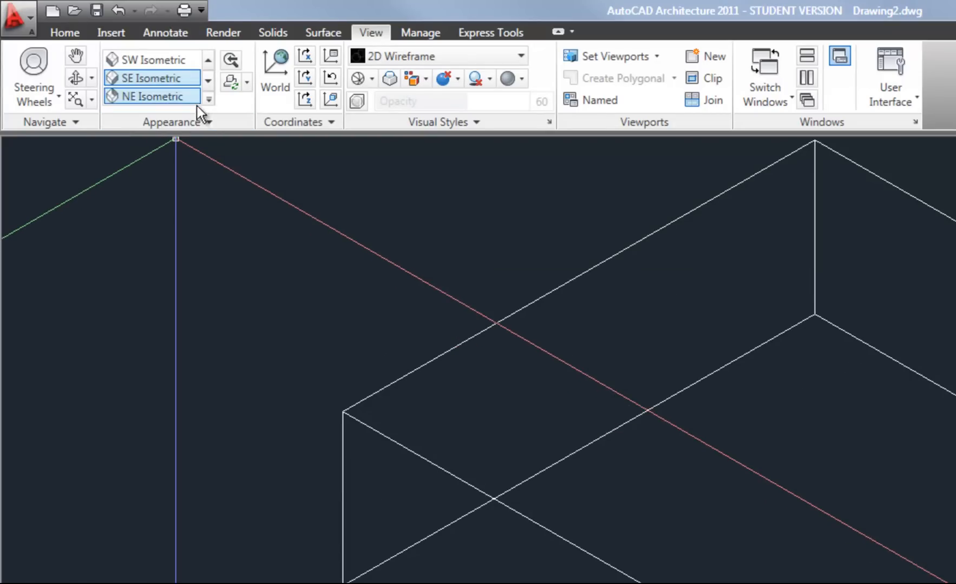
click(153, 96)
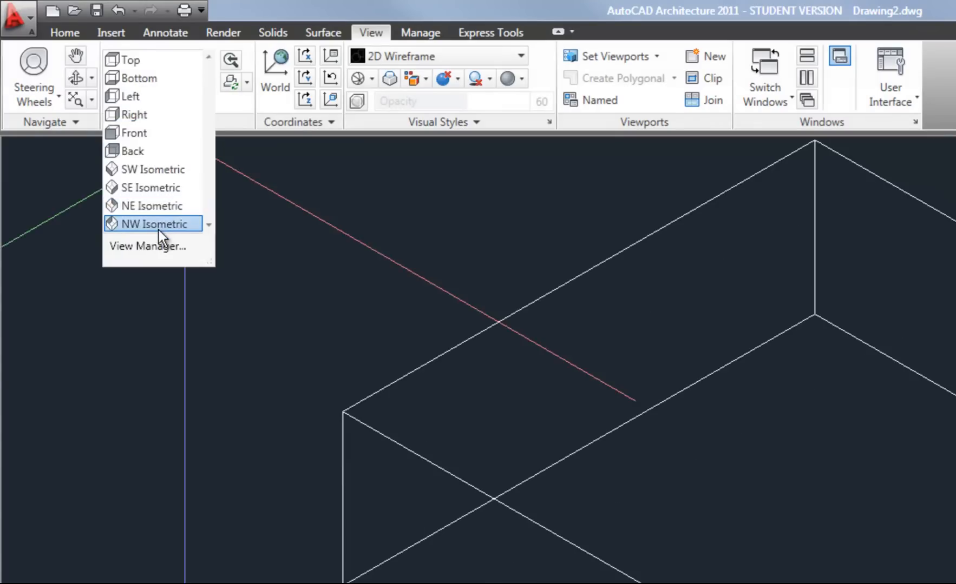
click(154, 224)
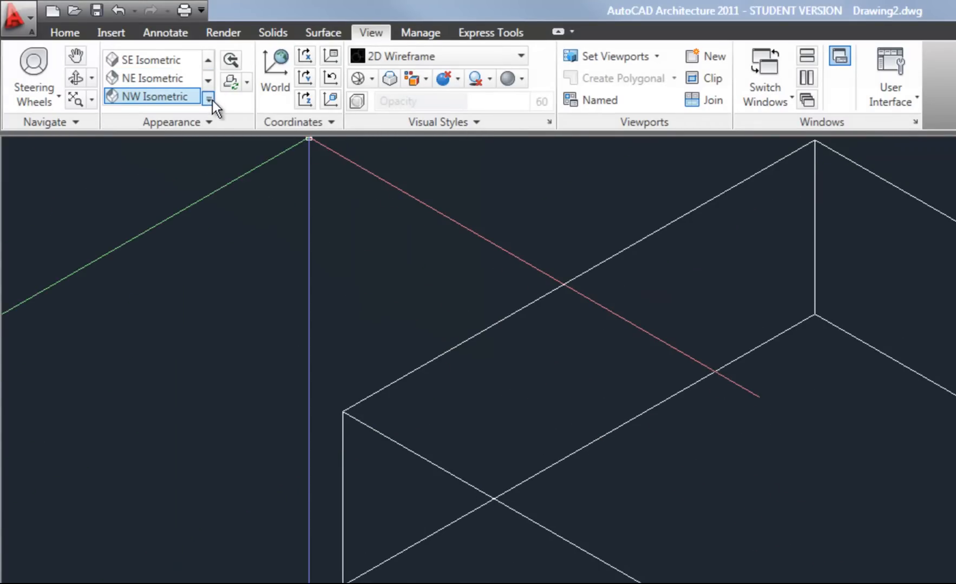
click(209, 98)
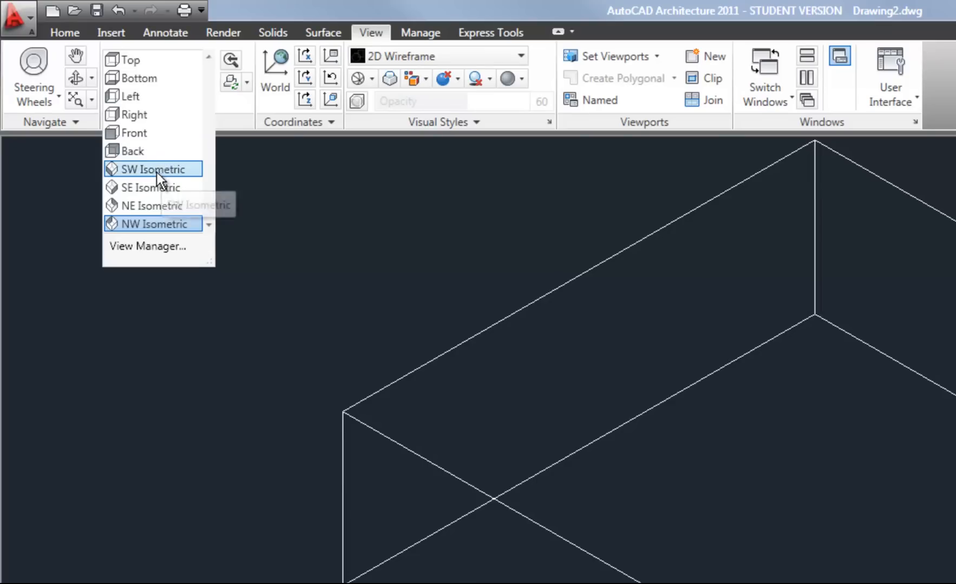
click(154, 169)
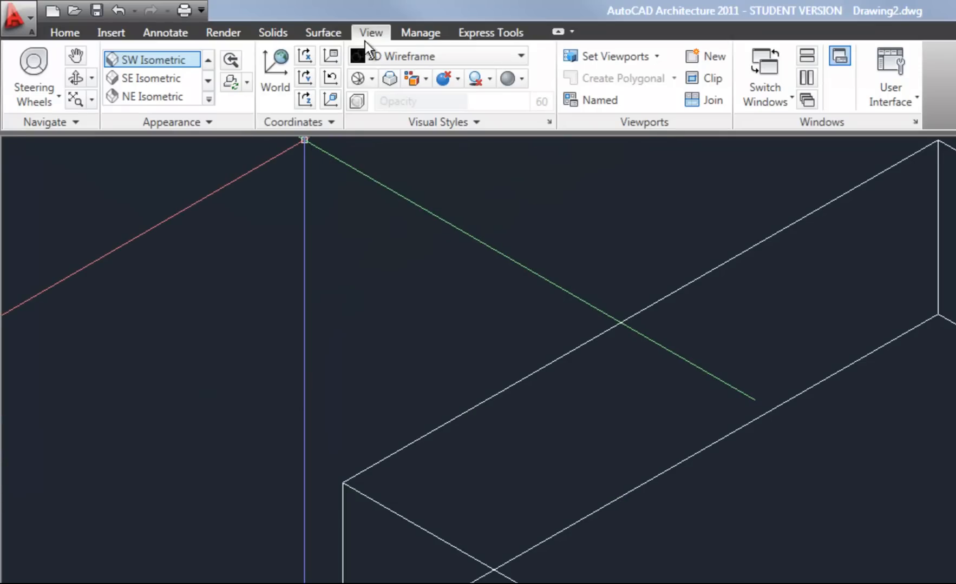
mouse_move(75, 78)
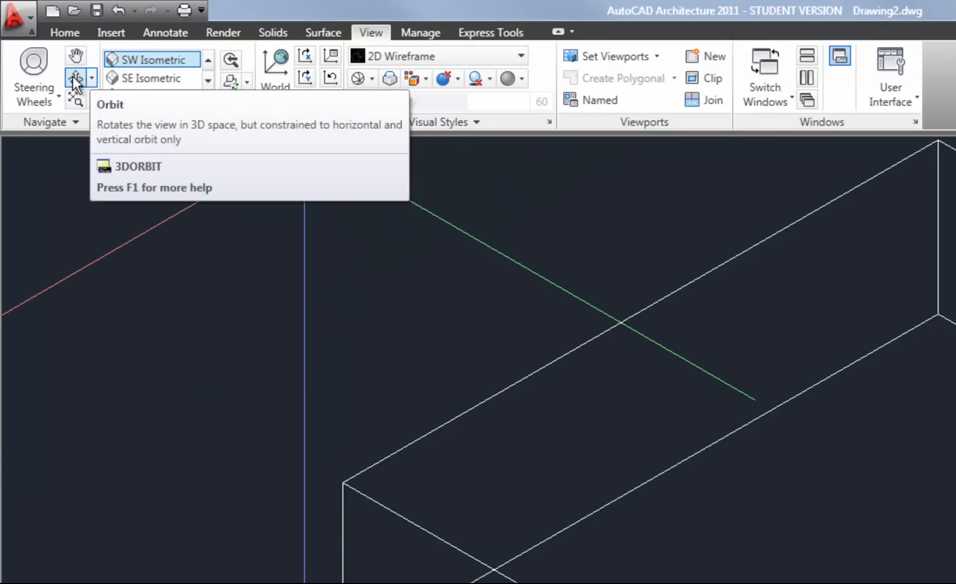
mouse_move(75, 78)
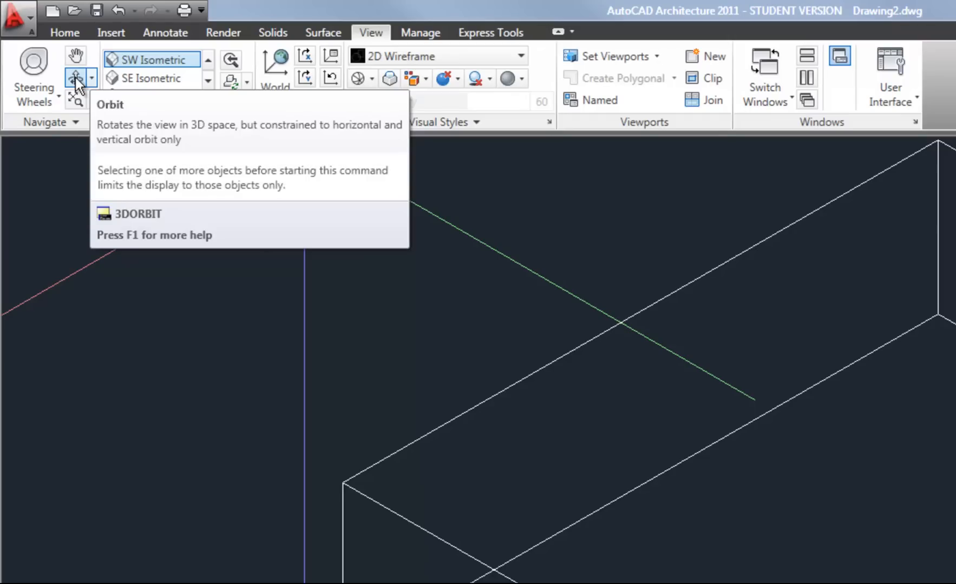
Step: Orbit the view around the box to see it from above at an angle
click(76, 78)
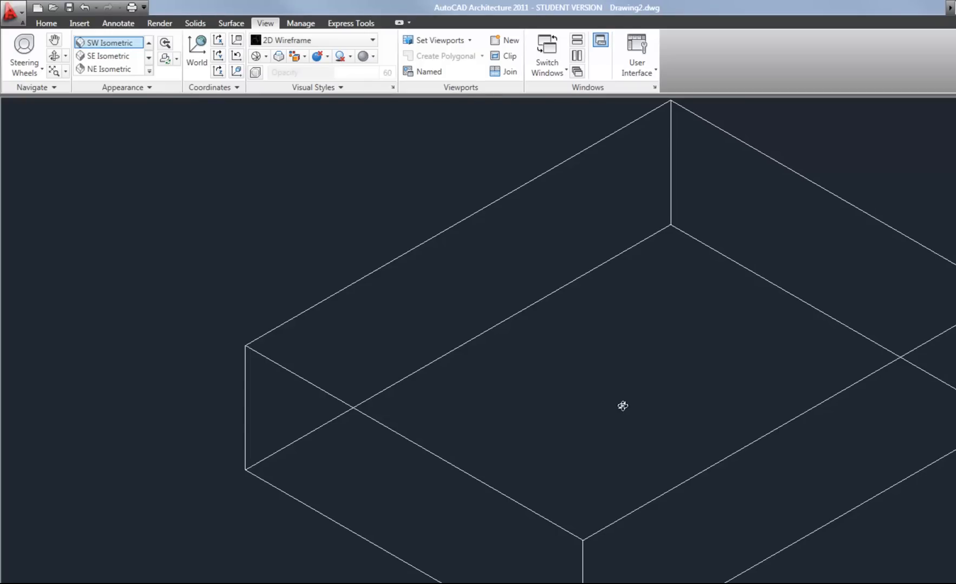
mouse_move(619, 402)
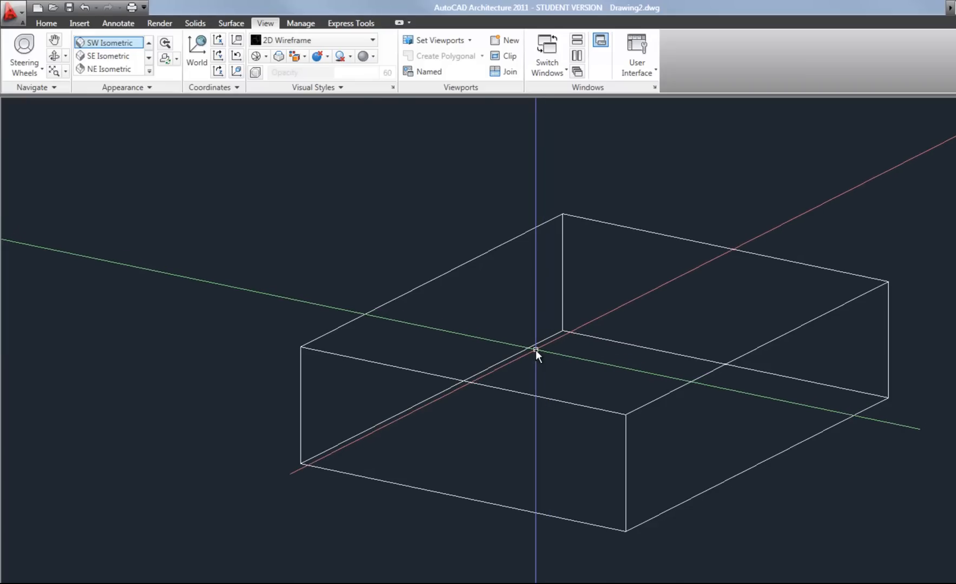
mouse_move(463, 339)
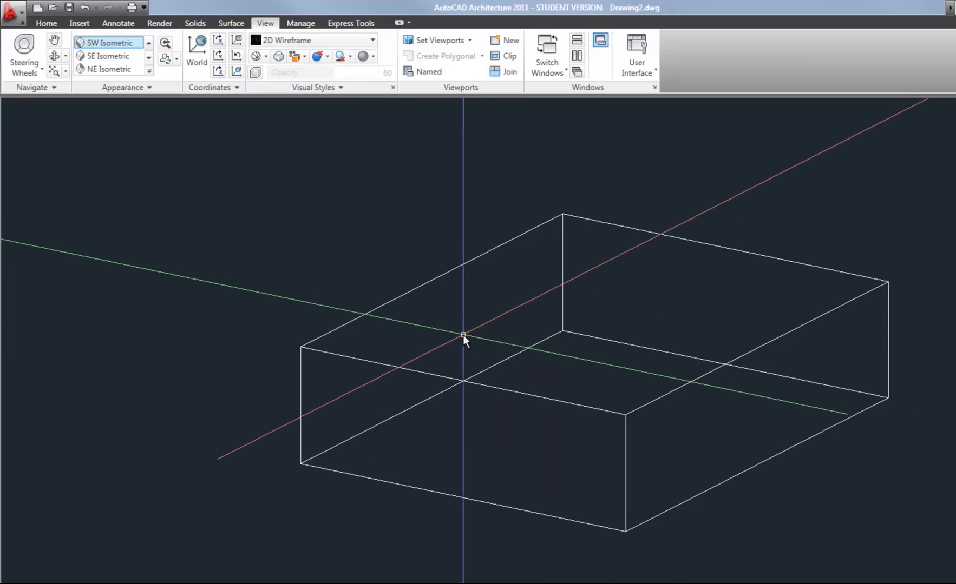
mouse_move(376, 317)
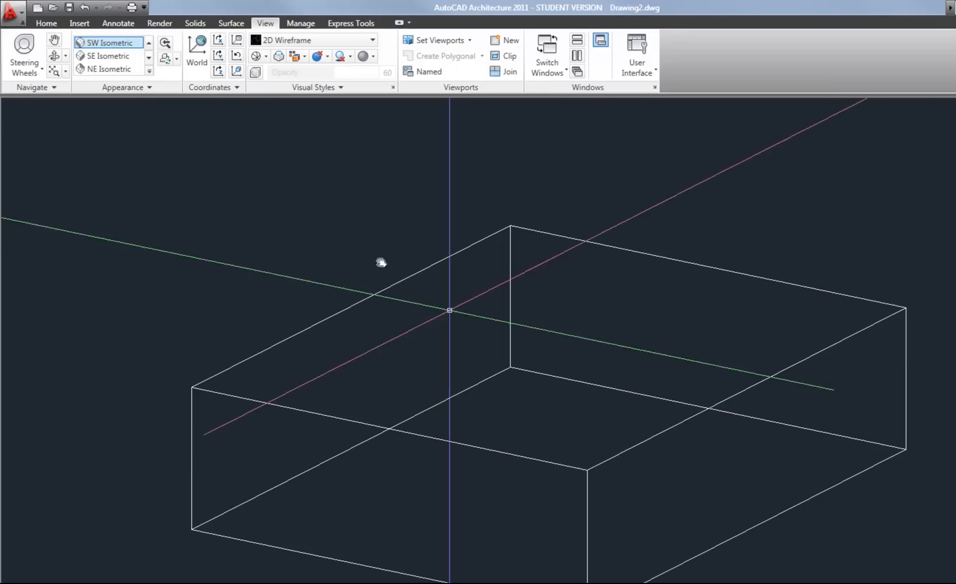
mouse_move(25, 44)
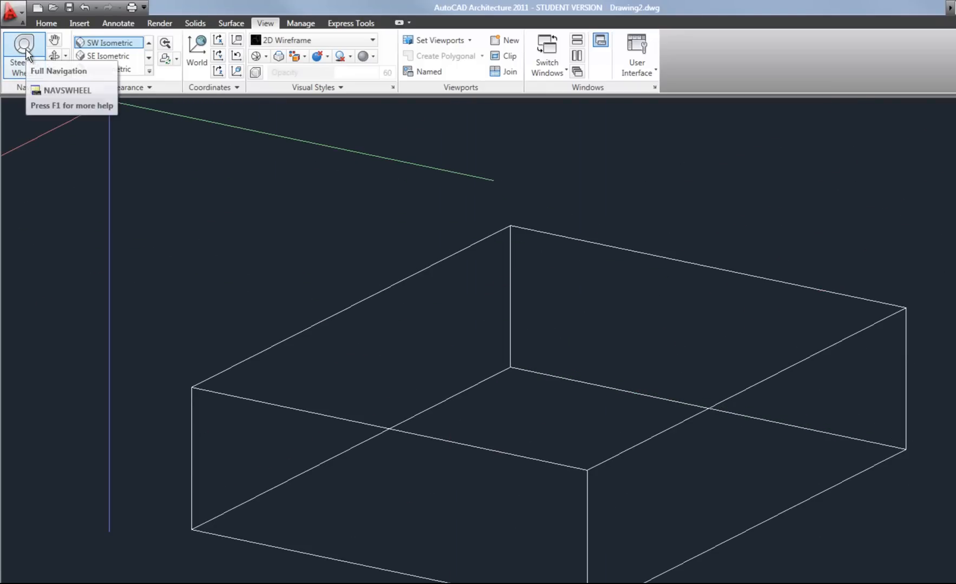
mouse_move(23, 45)
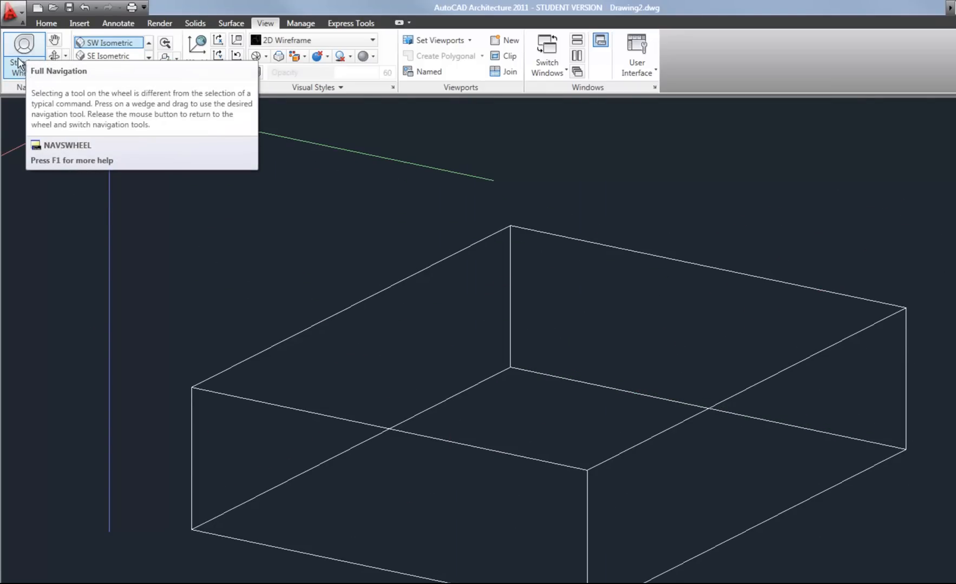
click(24, 50)
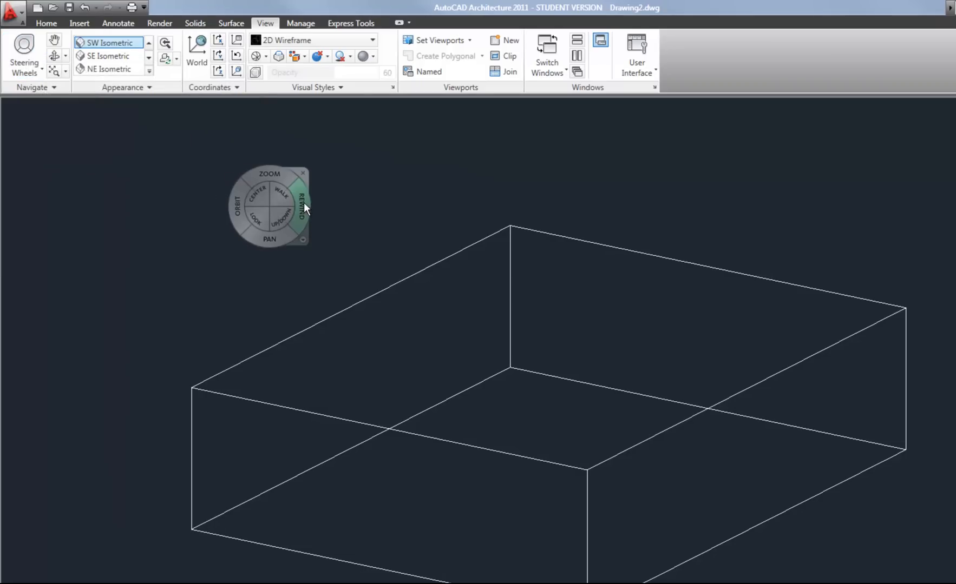
mouse_move(236, 210)
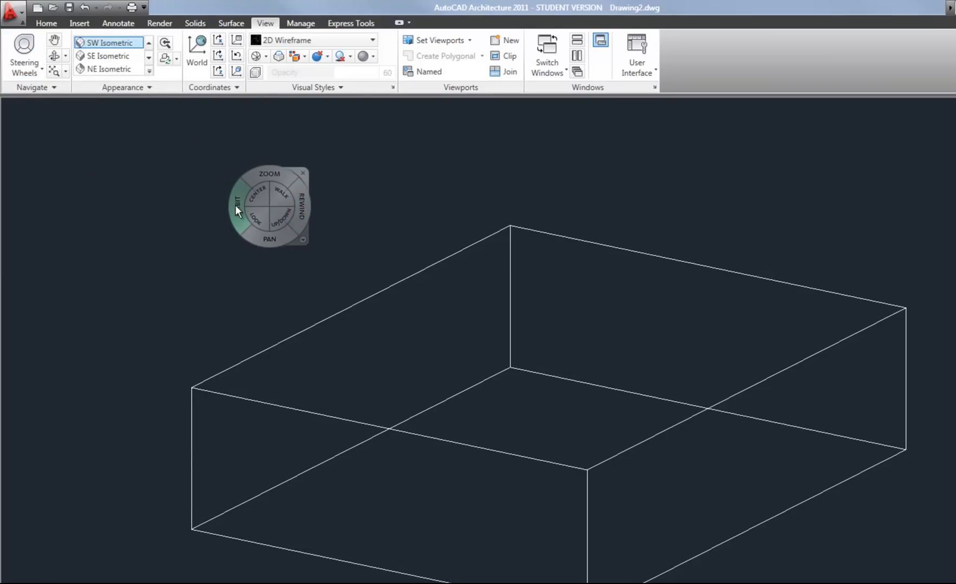
mouse_move(238, 218)
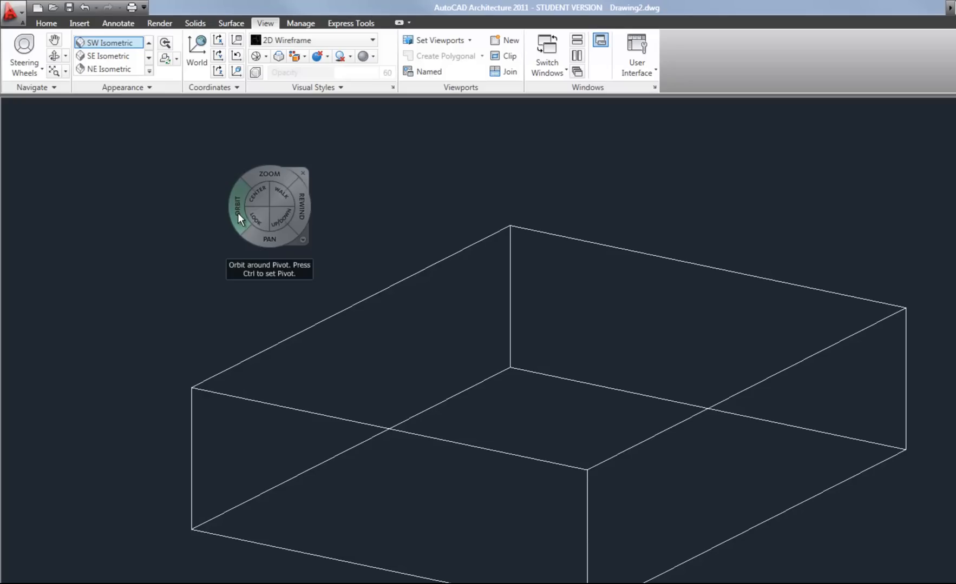
mouse_move(263, 246)
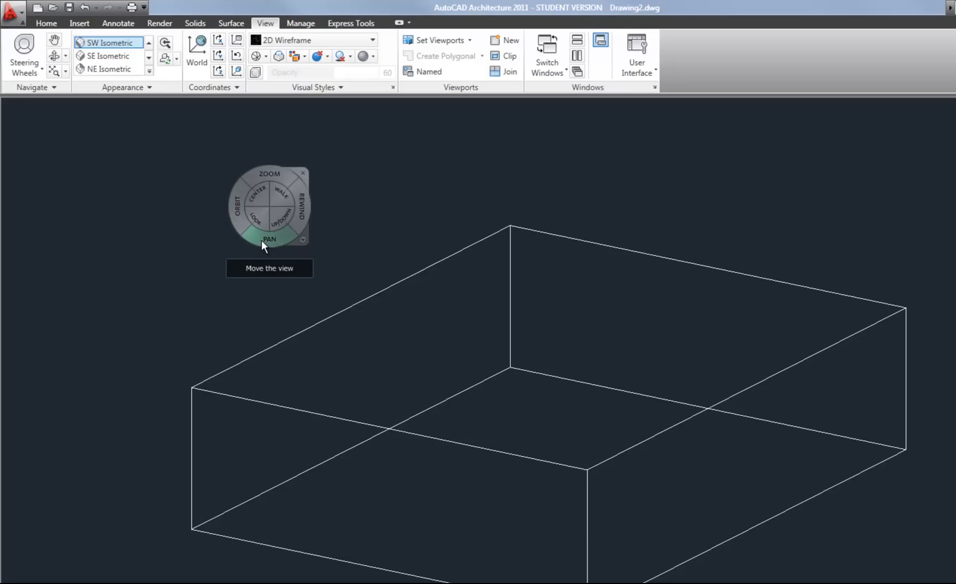
mouse_move(305, 175)
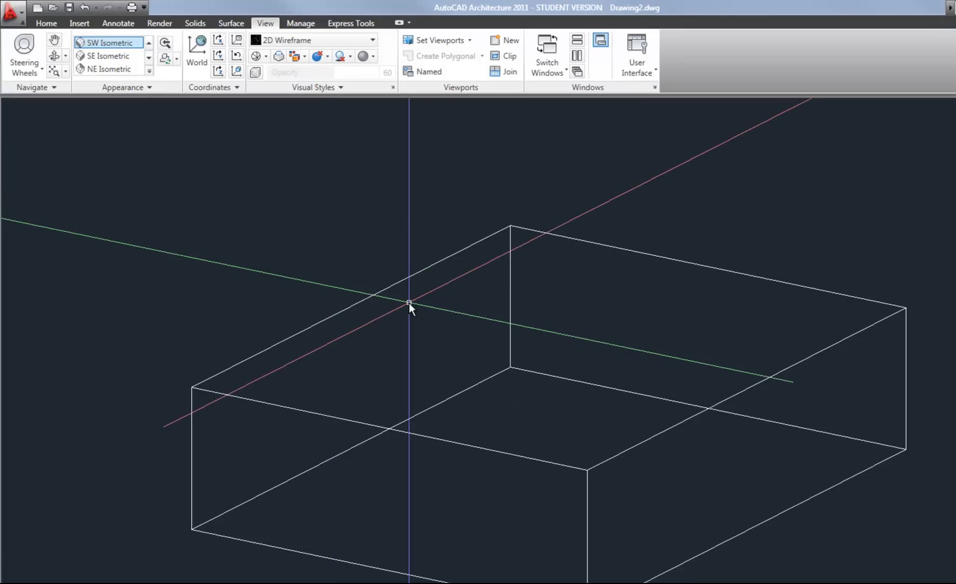
mouse_move(385, 308)
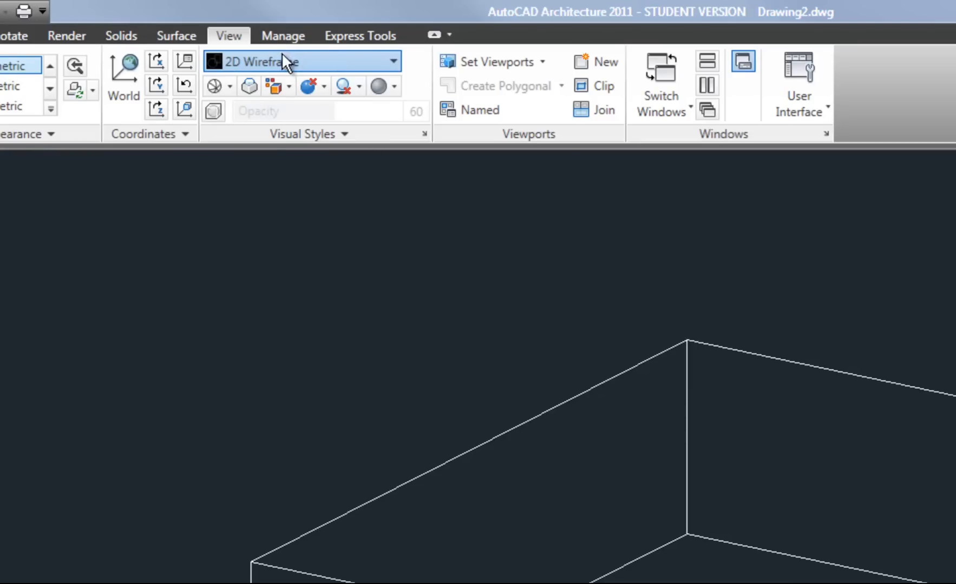
Step: Render the box in Conceptual, then Hidden, then Realistic visual styles
click(393, 60)
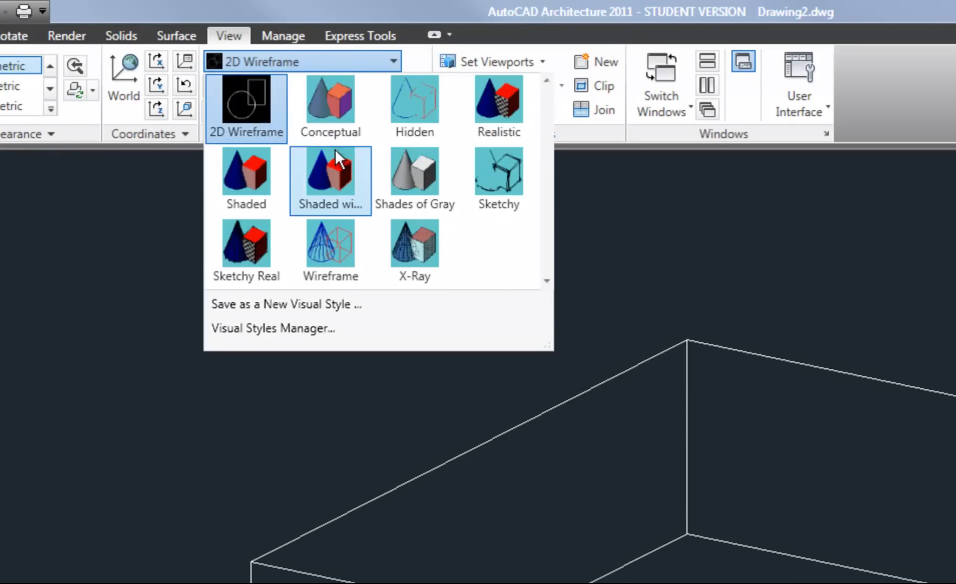
mouse_move(334, 170)
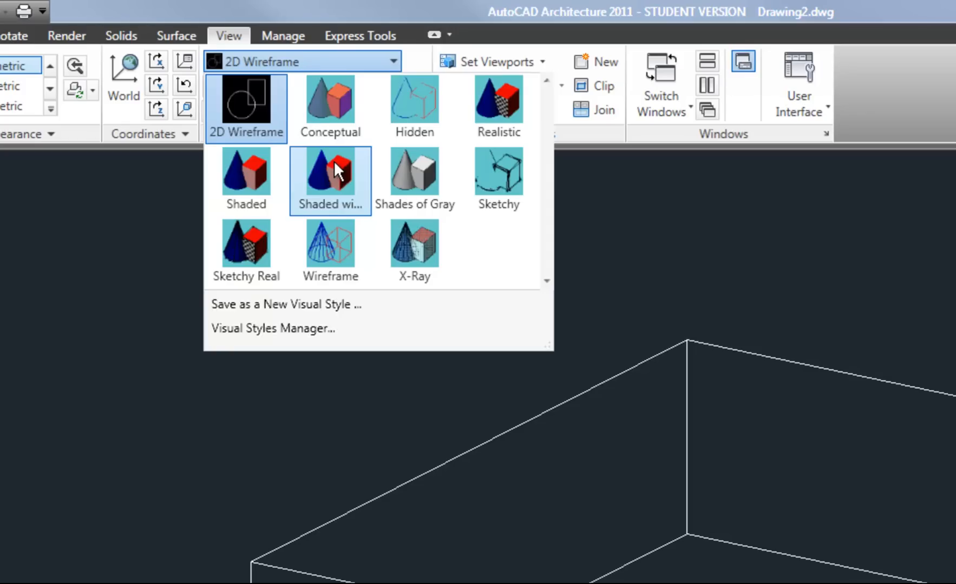
mouse_move(331, 109)
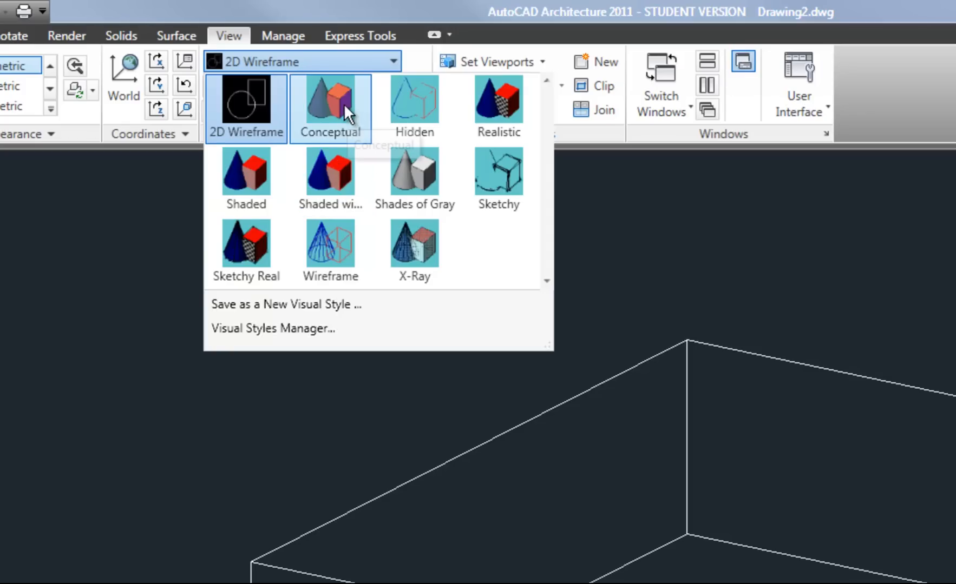
click(330, 108)
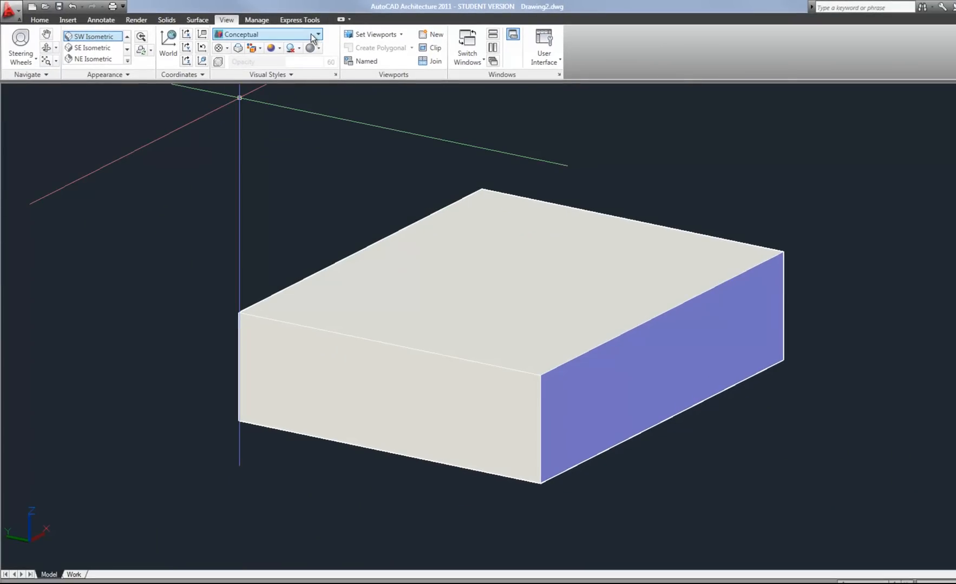
mouse_move(316, 37)
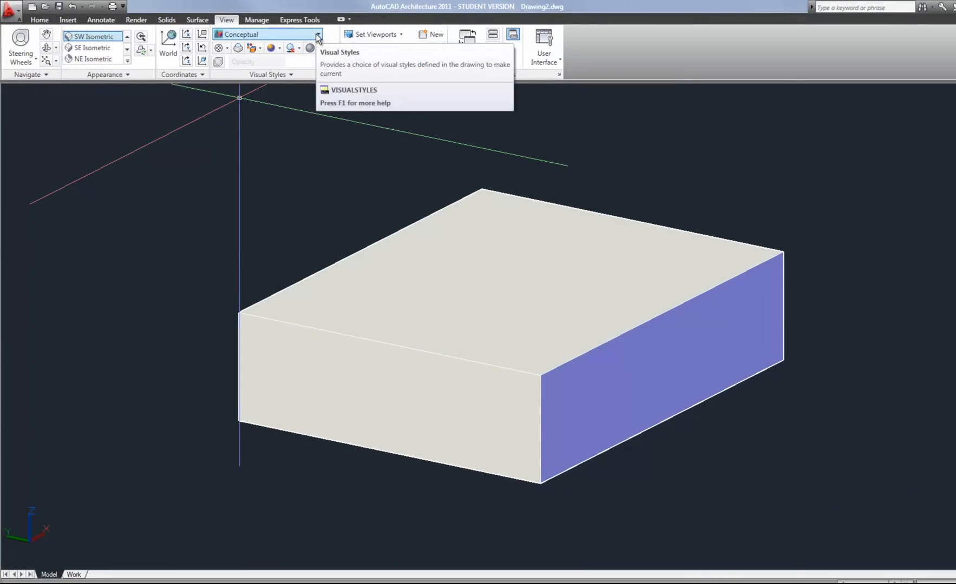
click(317, 34)
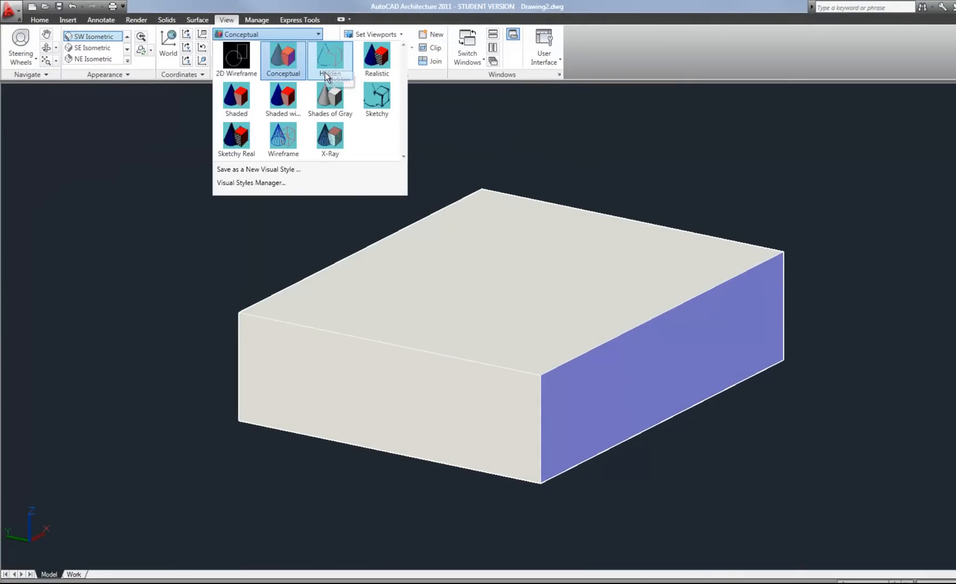
click(330, 57)
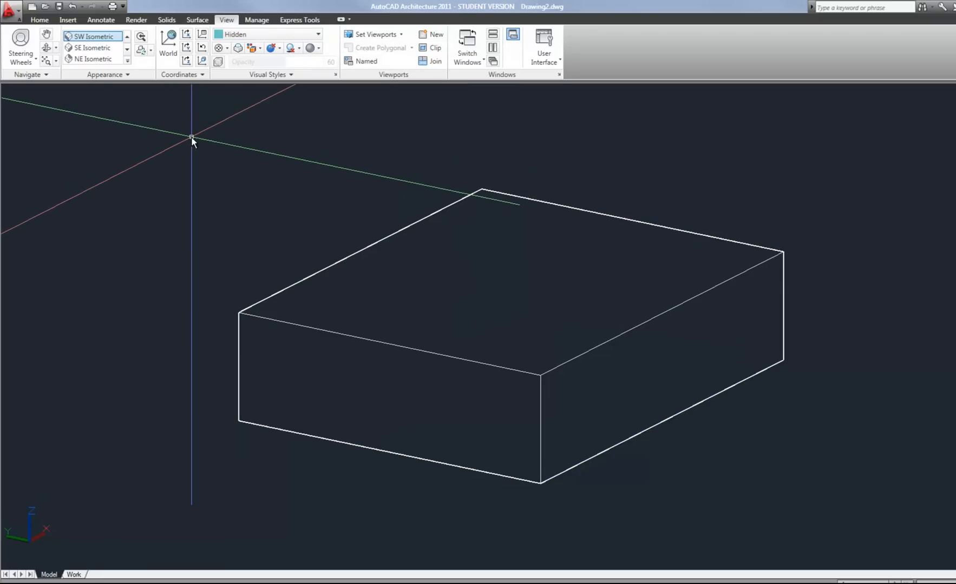
mouse_move(195, 124)
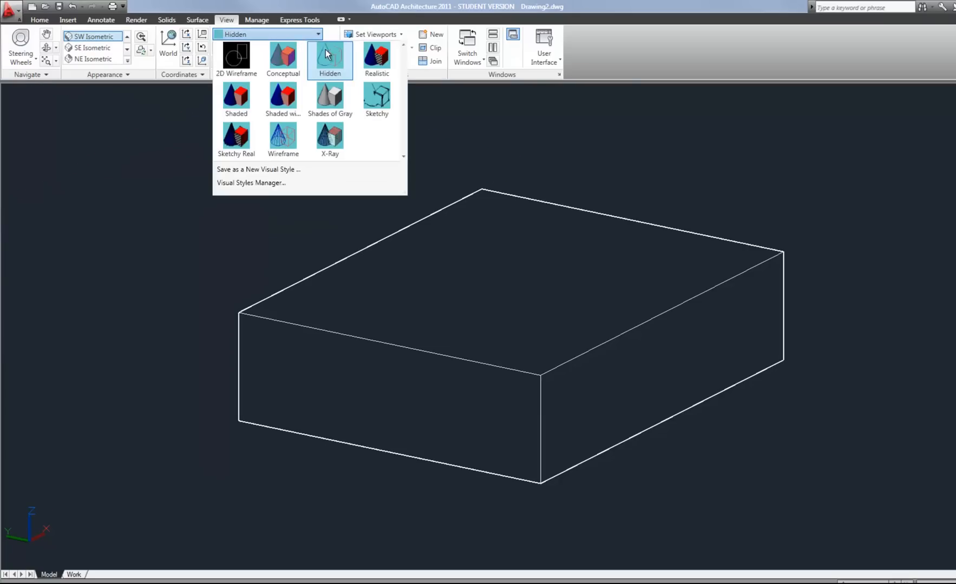
click(377, 58)
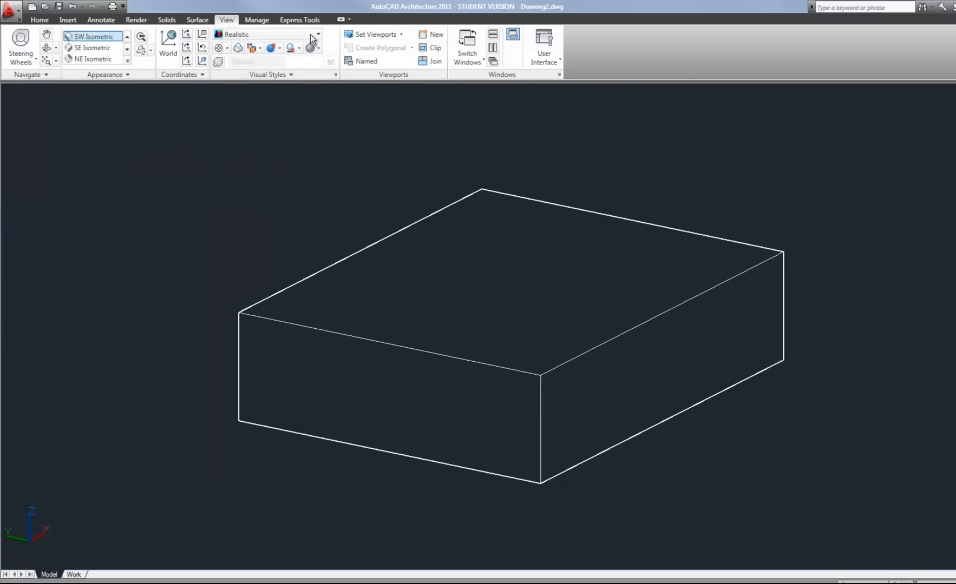
mouse_move(298, 212)
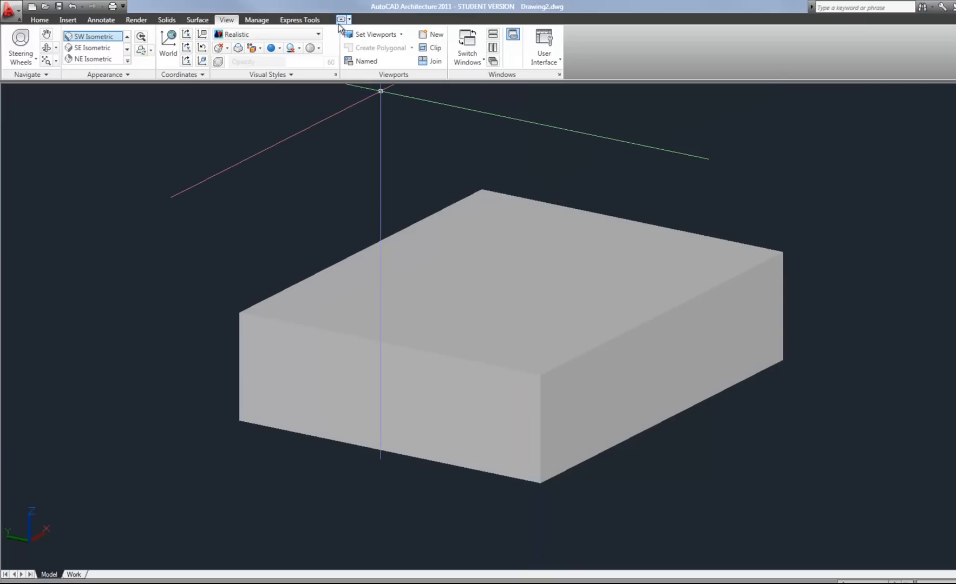
mouse_move(316, 35)
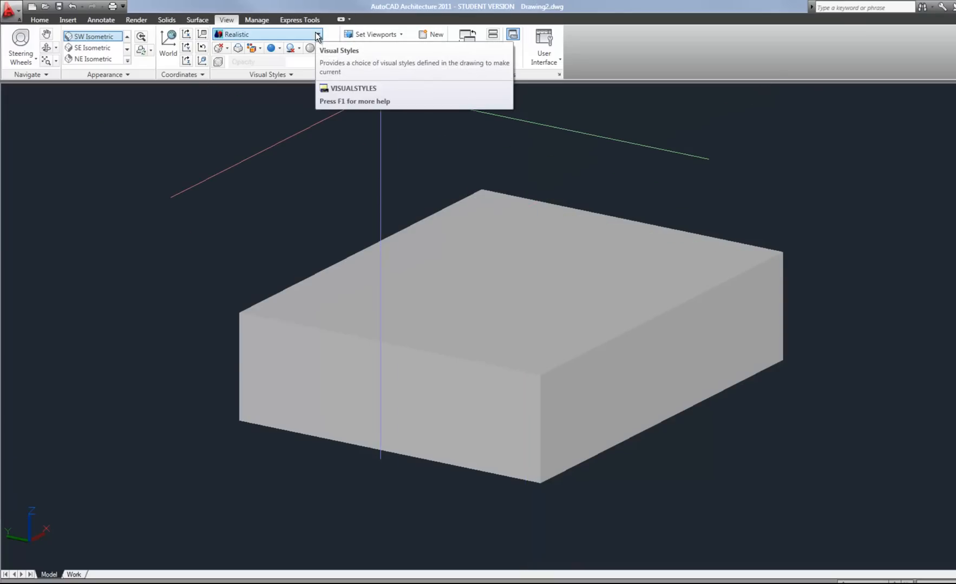
click(316, 35)
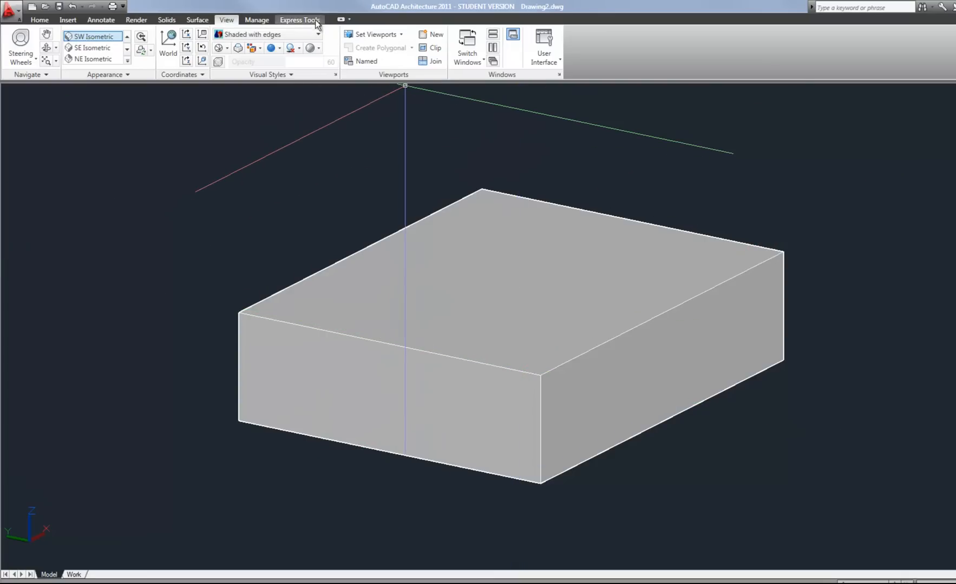
Step: Show the box in X-Ray style, then switch it to the Sketchy style
click(317, 34)
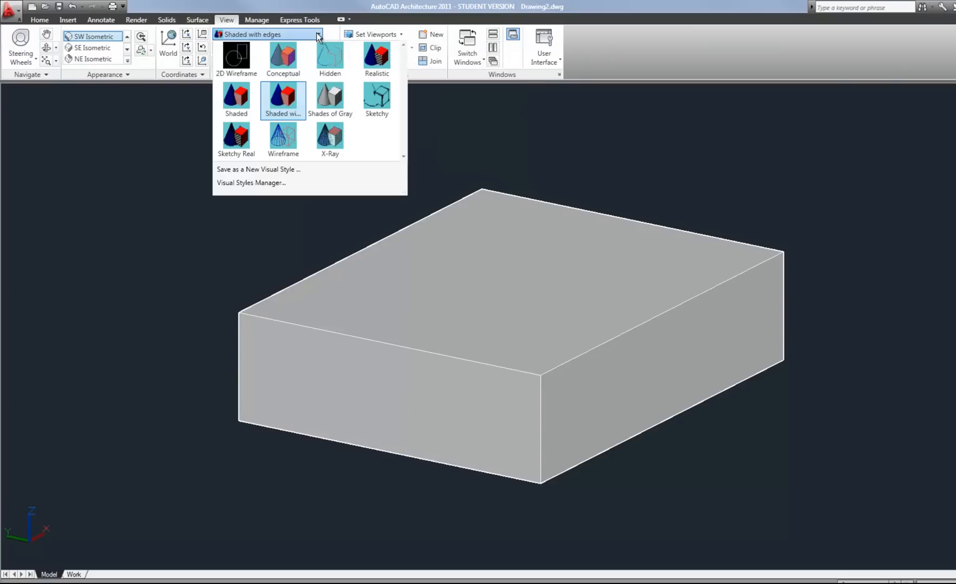
mouse_move(363, 158)
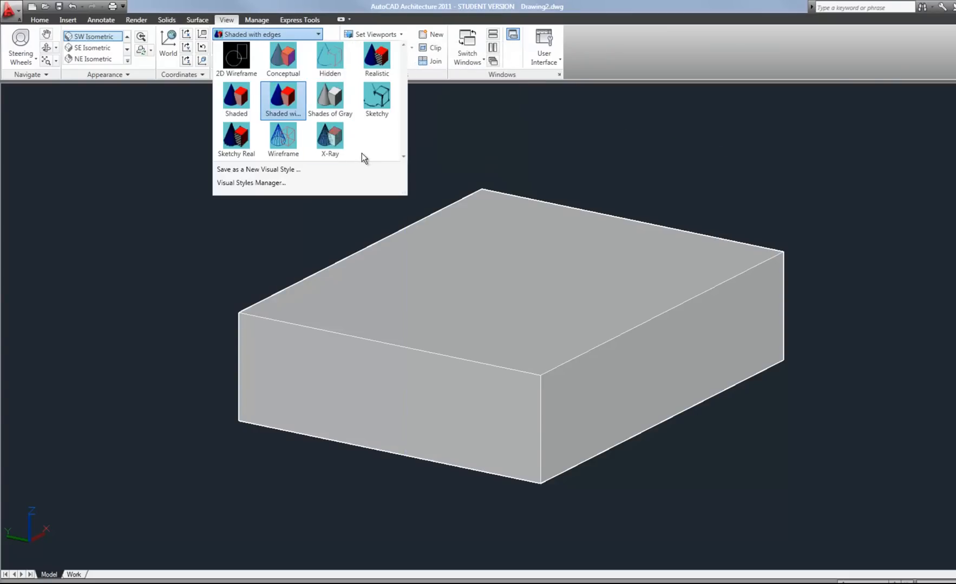
click(330, 139)
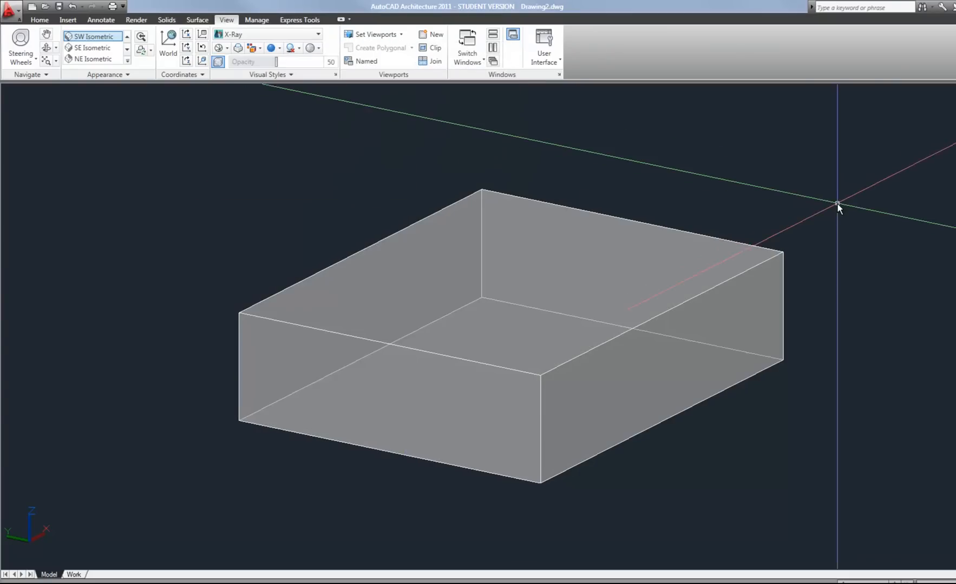
mouse_move(842, 211)
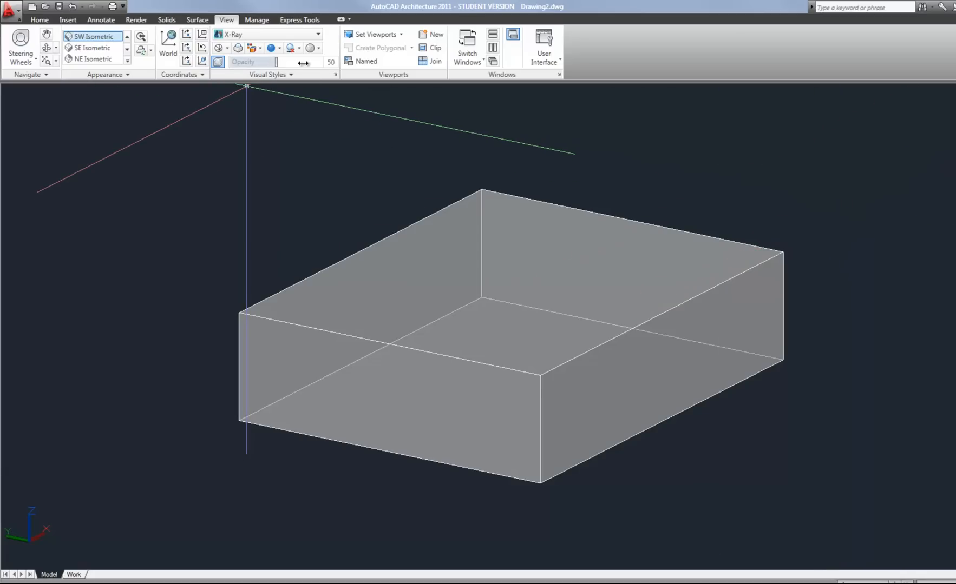
mouse_move(317, 34)
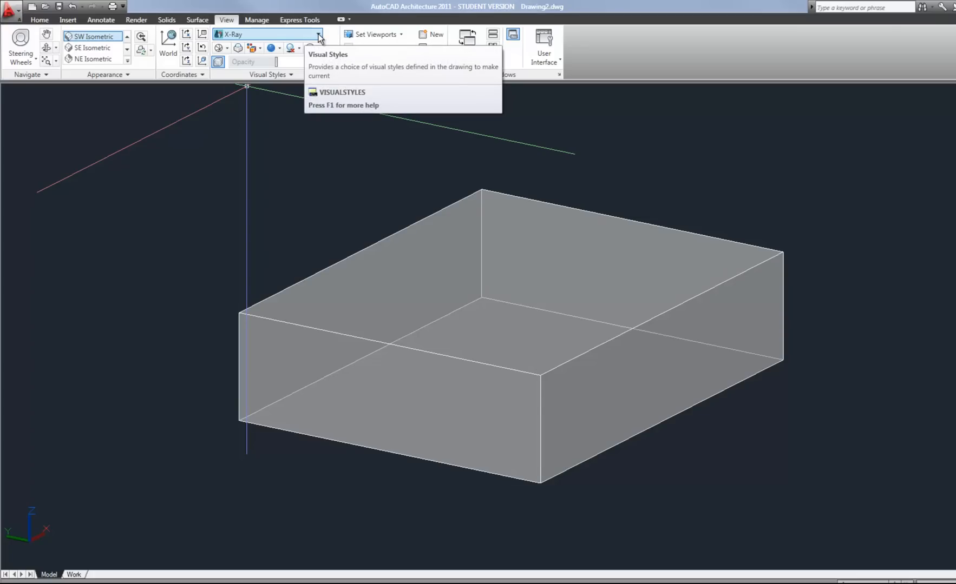
click(319, 34)
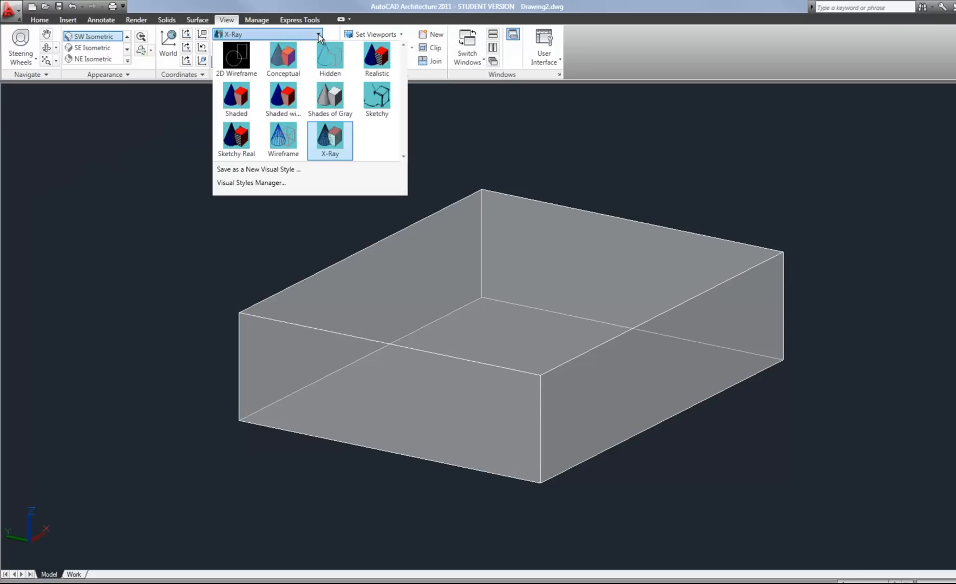
mouse_move(330, 100)
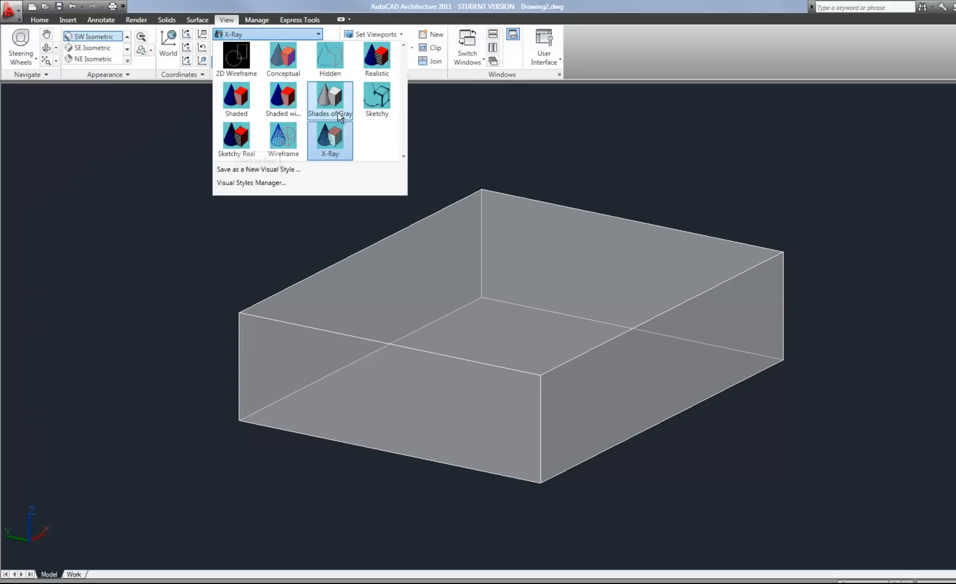
click(376, 98)
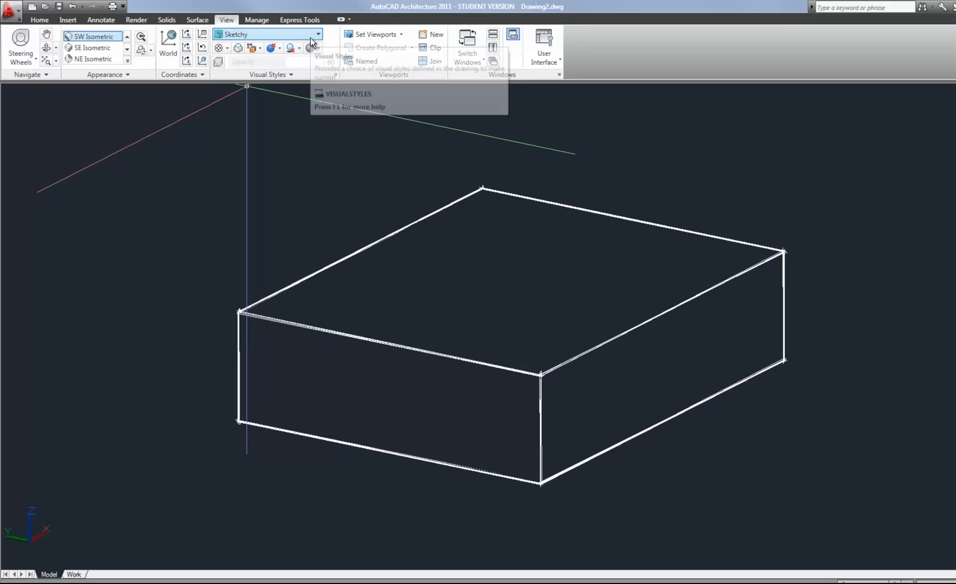
mouse_move(317, 35)
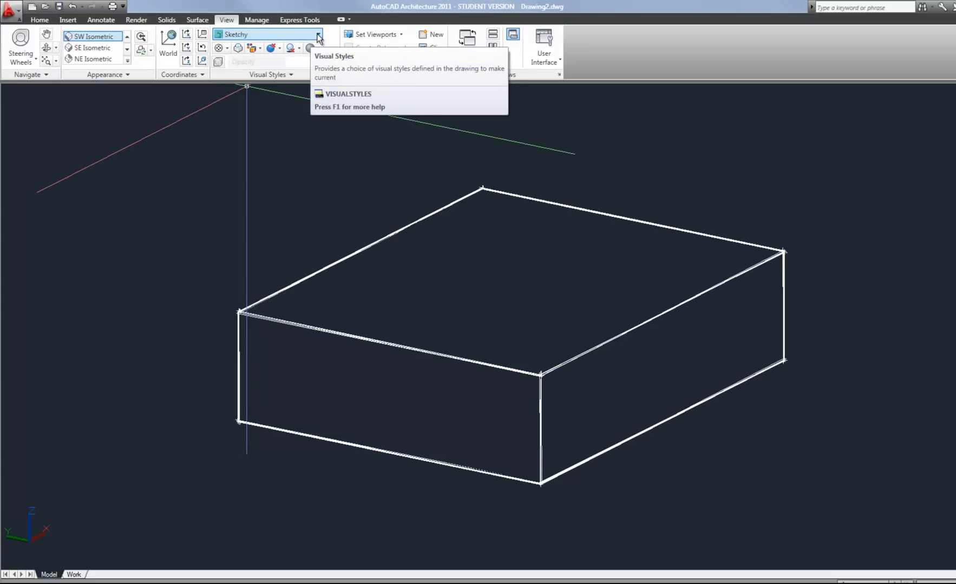
click(317, 35)
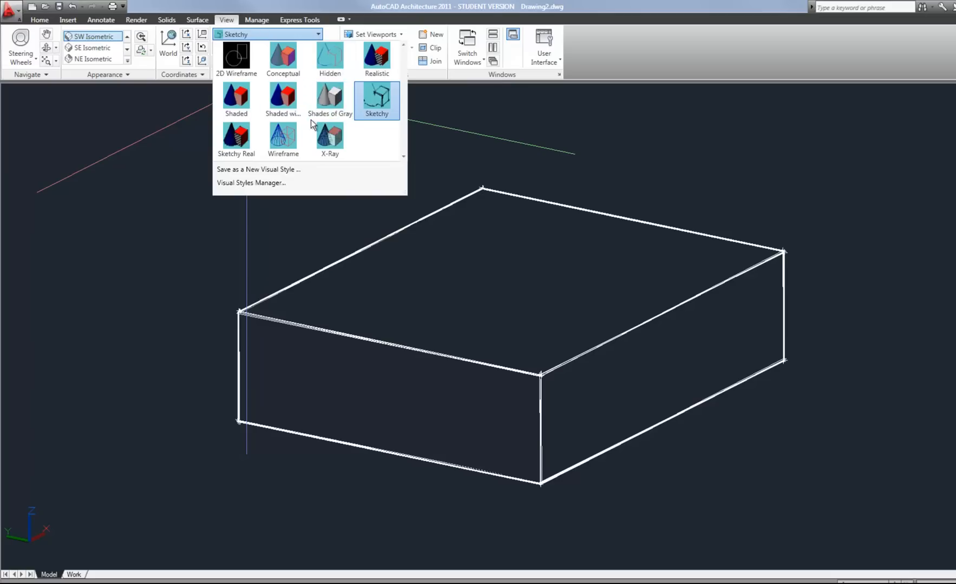
mouse_move(374, 104)
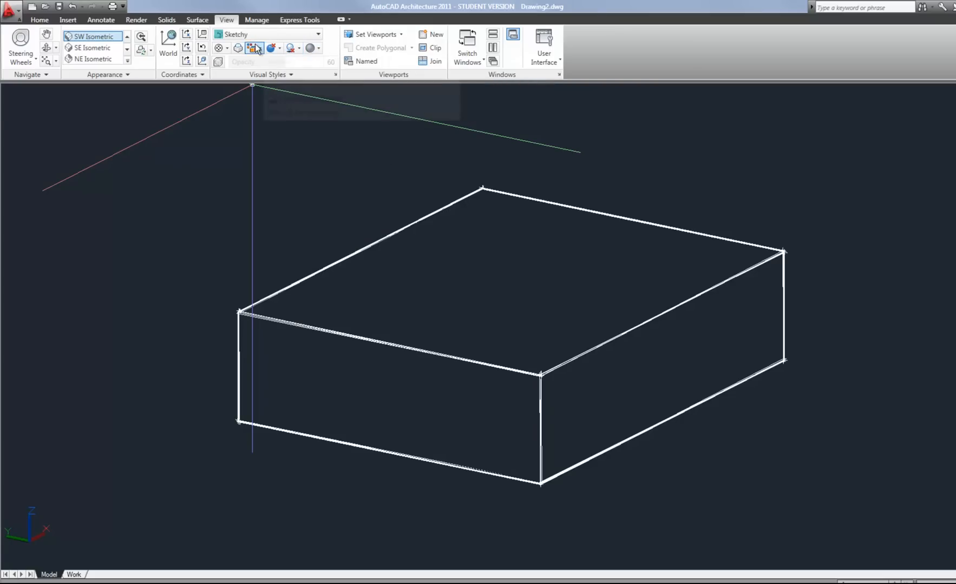
mouse_move(218, 47)
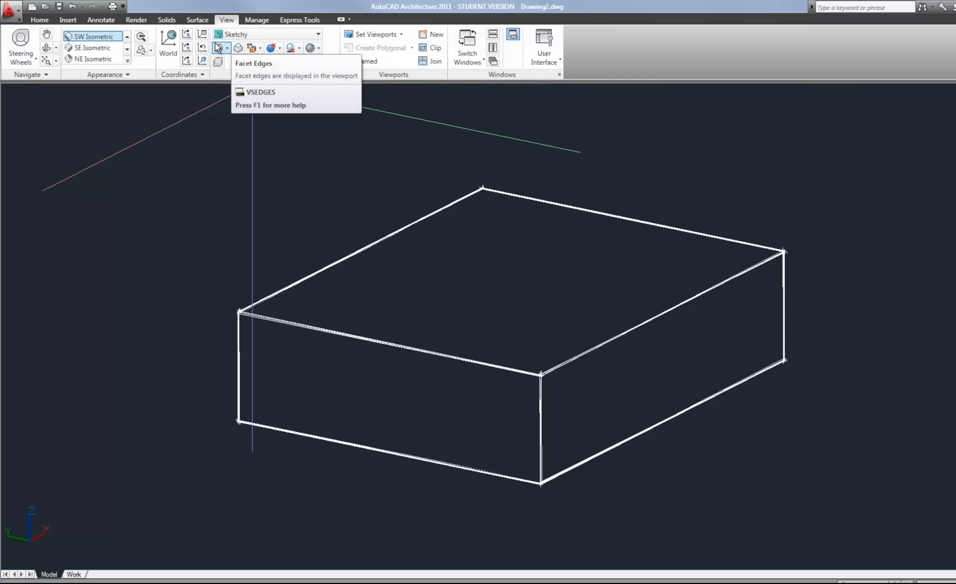
mouse_move(272, 34)
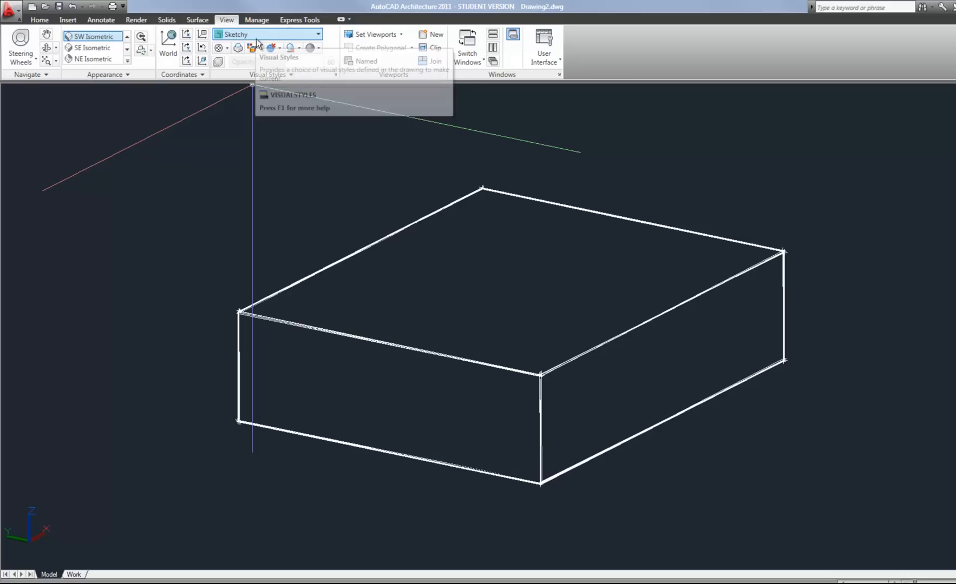
Step: Return the box to the plain 2D Wireframe visual style
click(317, 35)
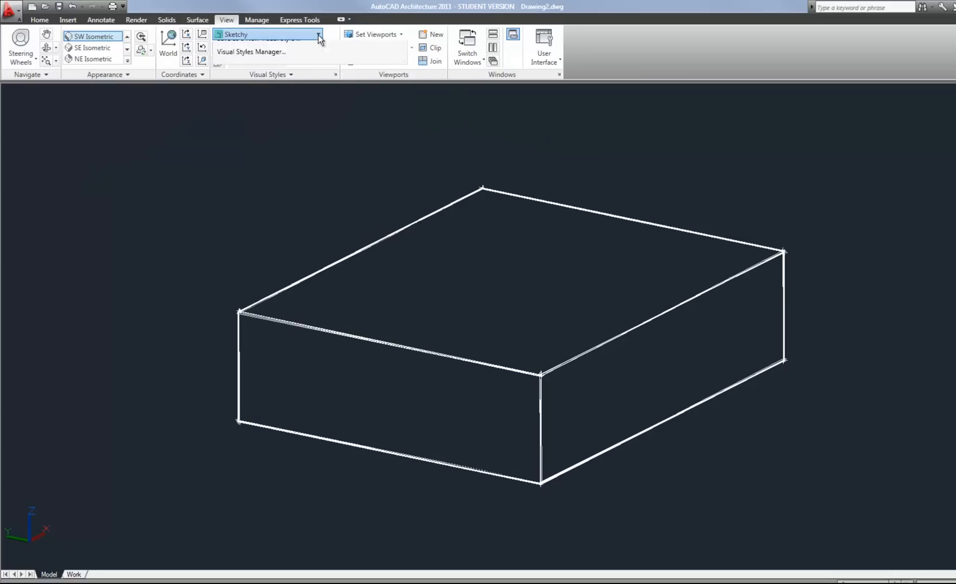
click(318, 34)
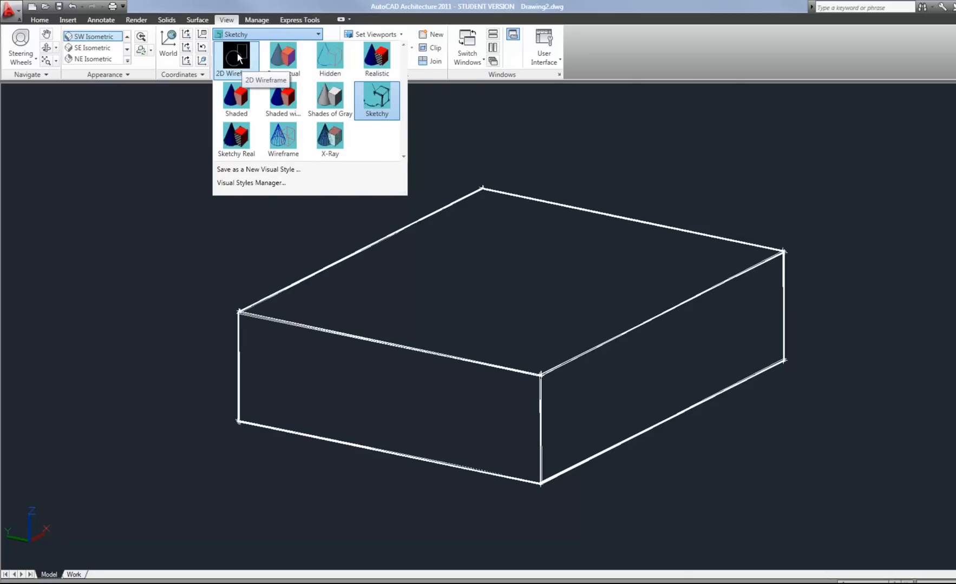
click(236, 55)
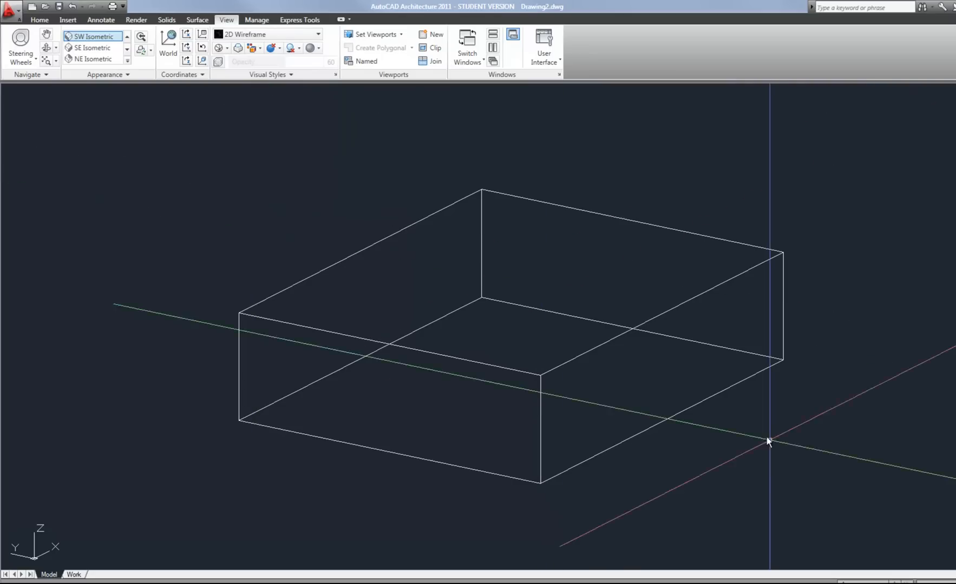
mouse_move(798, 485)
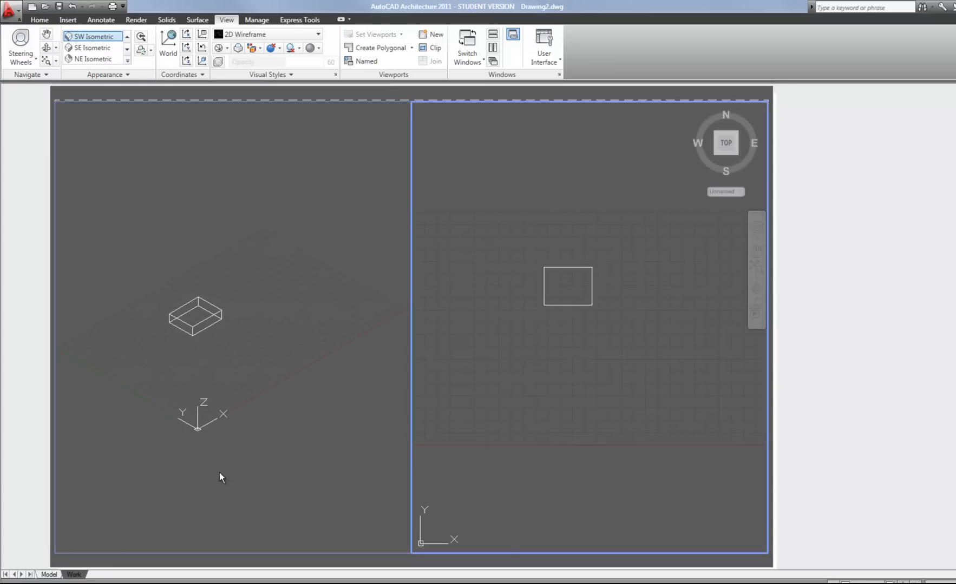
mouse_move(331, 335)
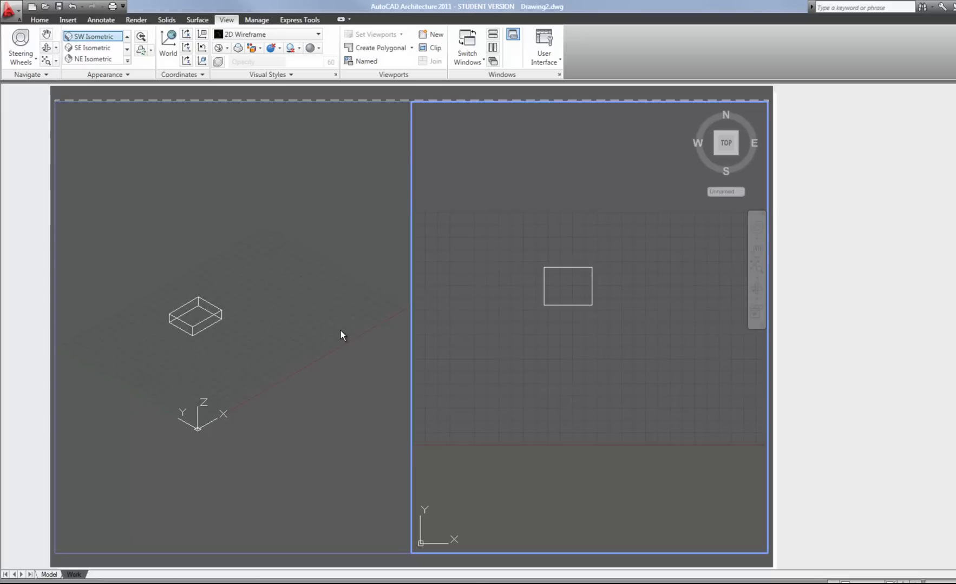
mouse_move(514, 298)
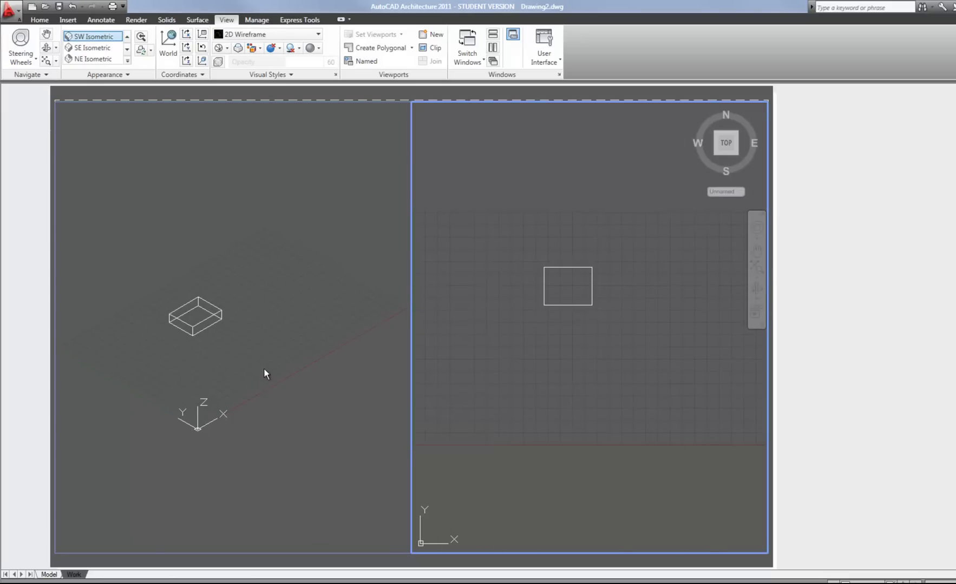
mouse_move(262, 368)
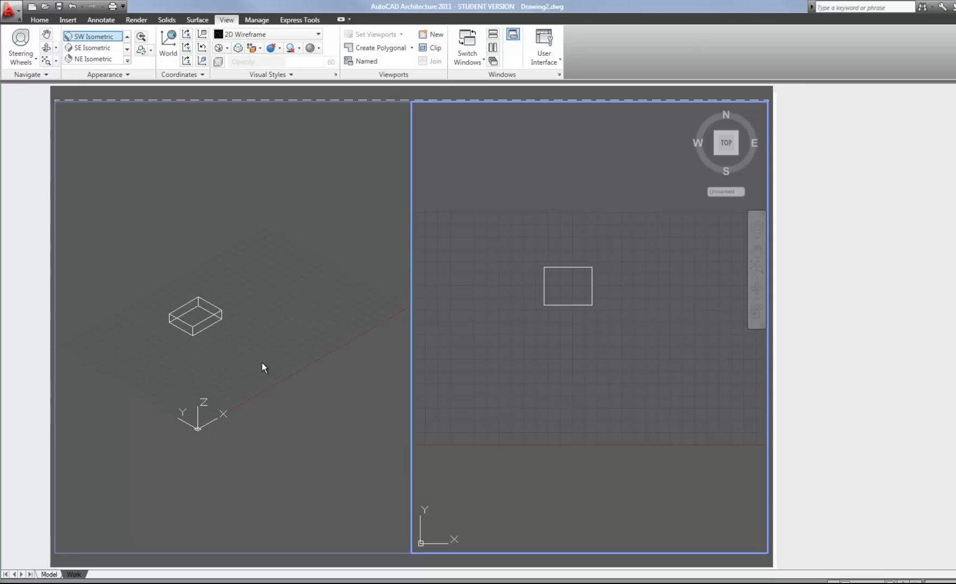
mouse_move(499, 330)
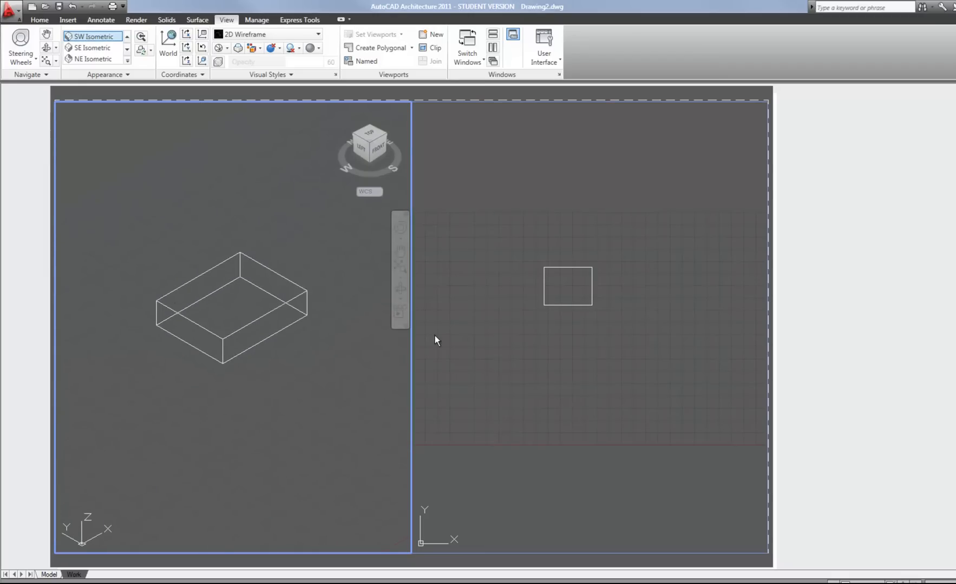
Step: Make the left isometric viewport current and display its box in X-Ray style
click(560, 281)
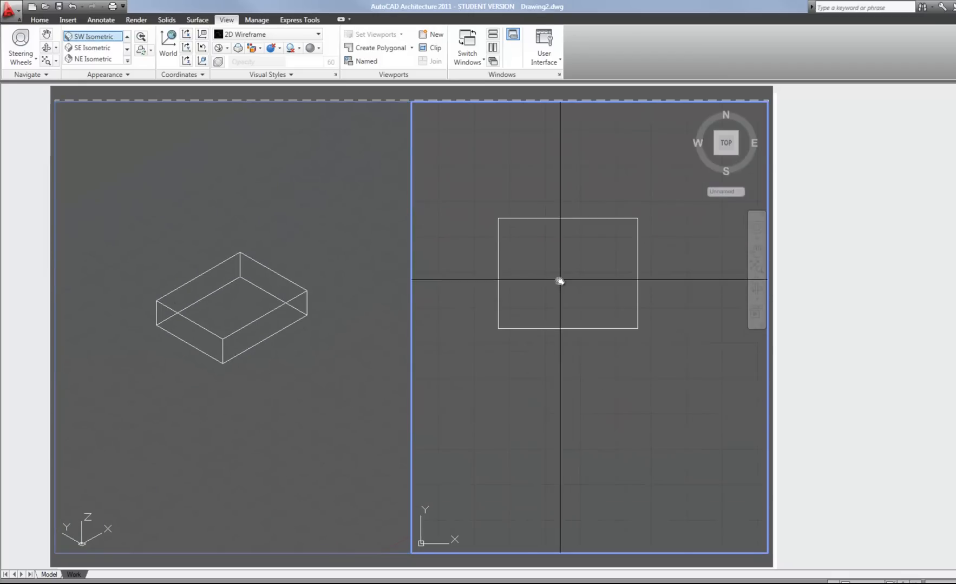
click(231, 305)
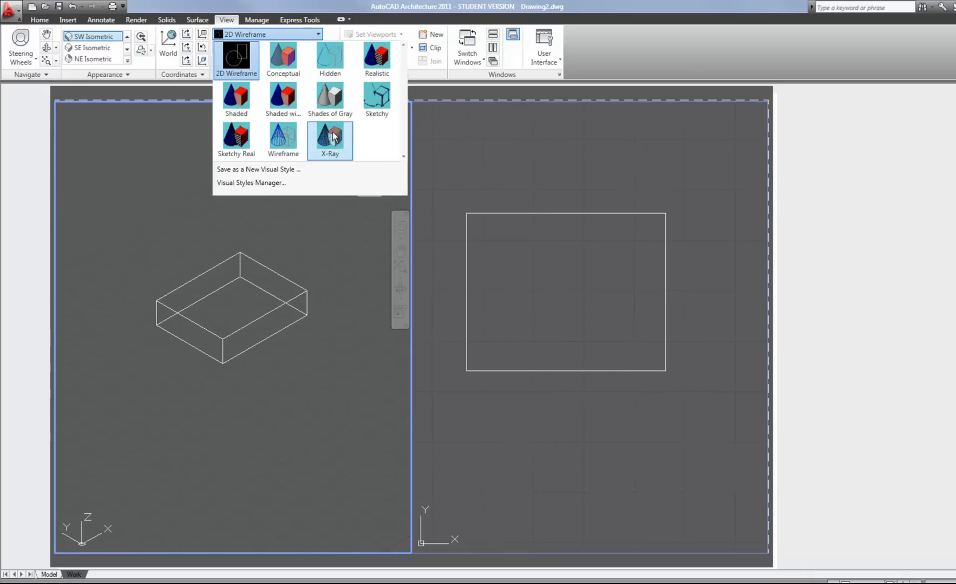
click(329, 135)
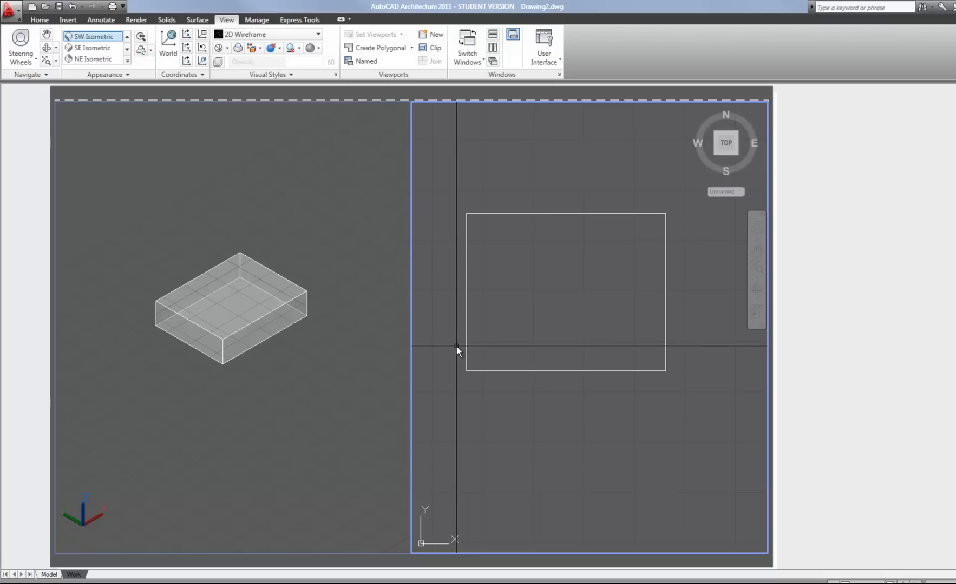
mouse_move(340, 342)
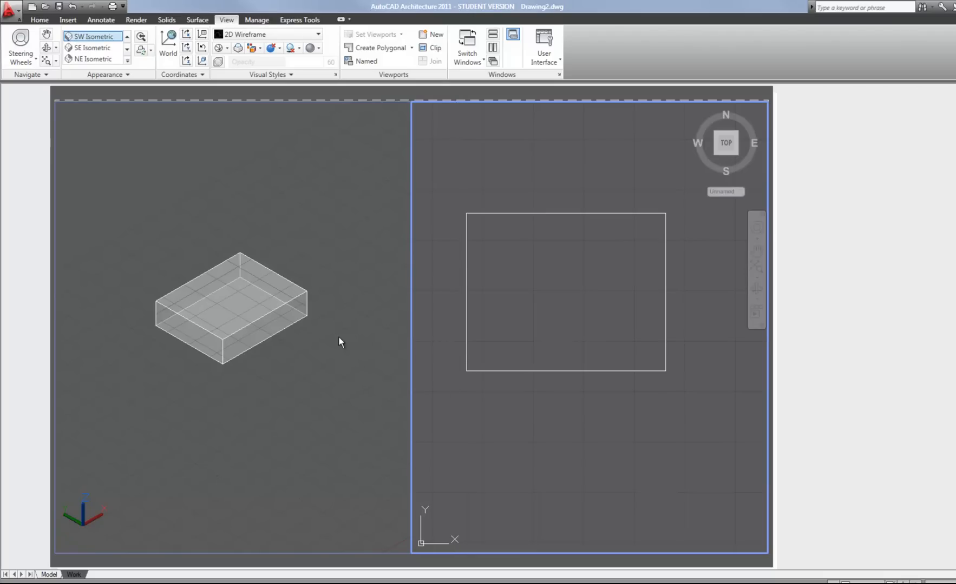
mouse_move(350, 333)
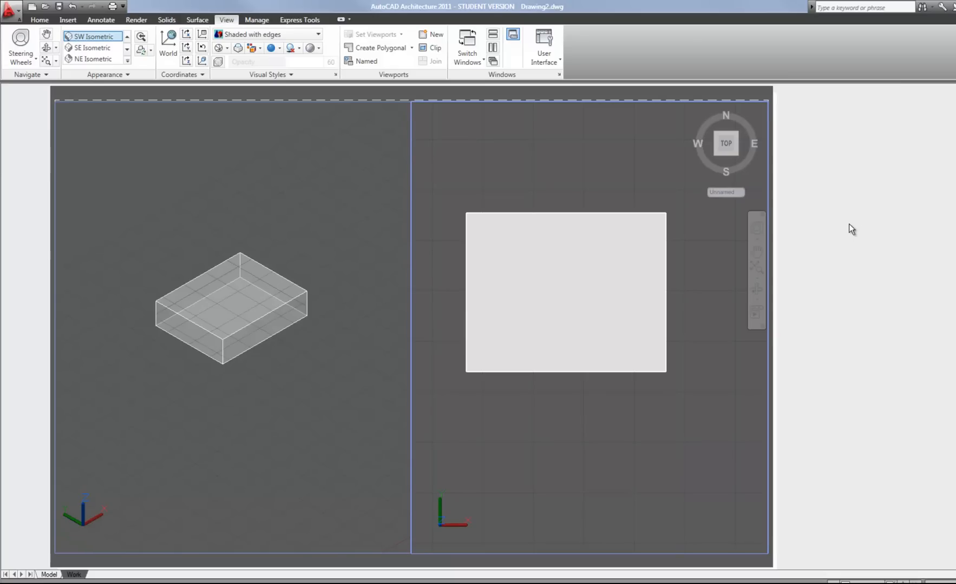
mouse_move(848, 225)
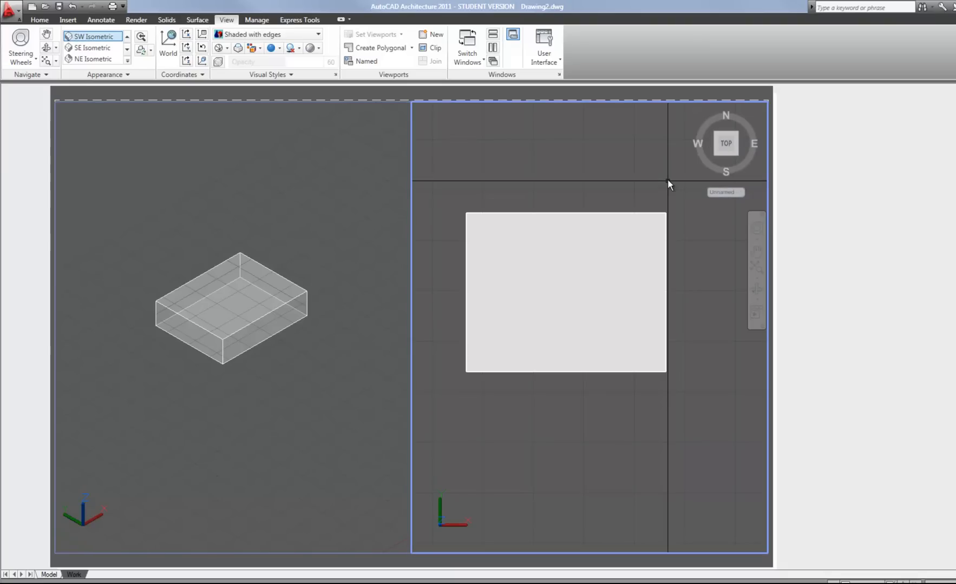
mouse_move(846, 209)
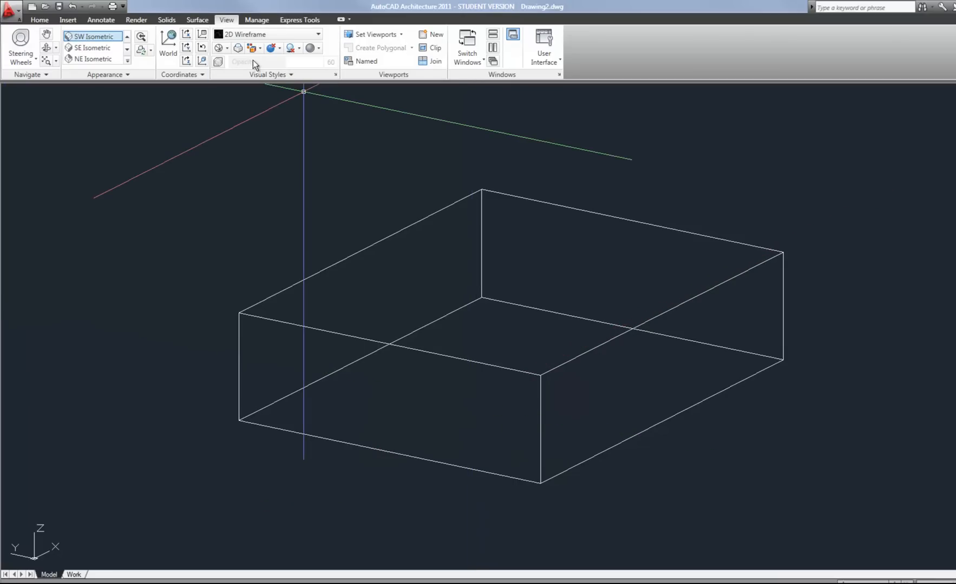
Step: Bring up the Solids ribbon tools over the full-screen wireframe box in model space
click(166, 20)
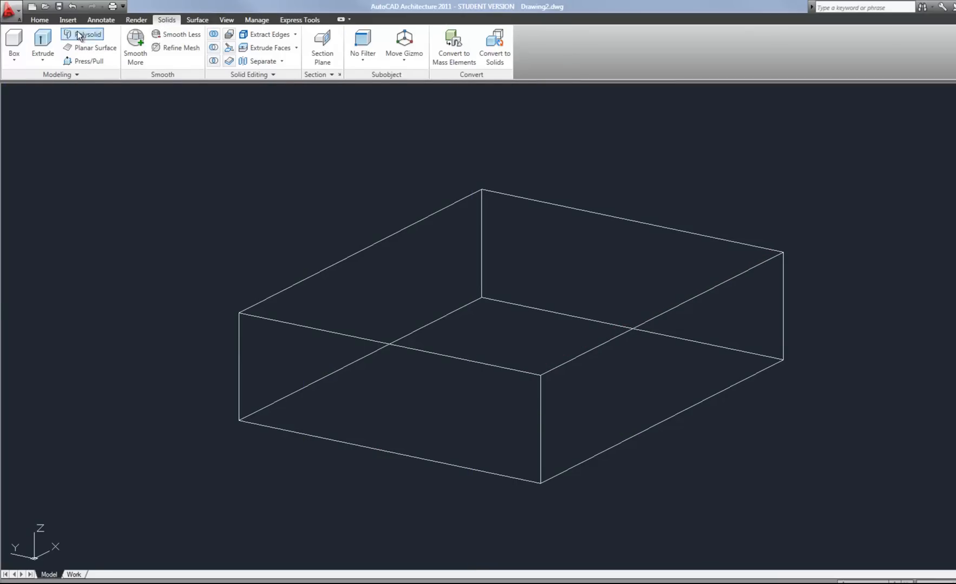
mouse_move(88, 63)
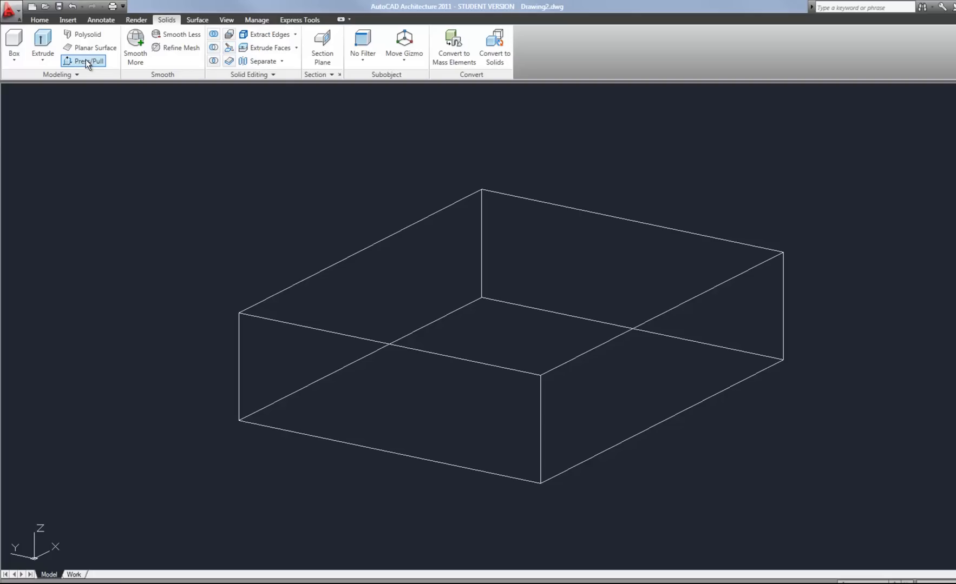
mouse_move(179, 34)
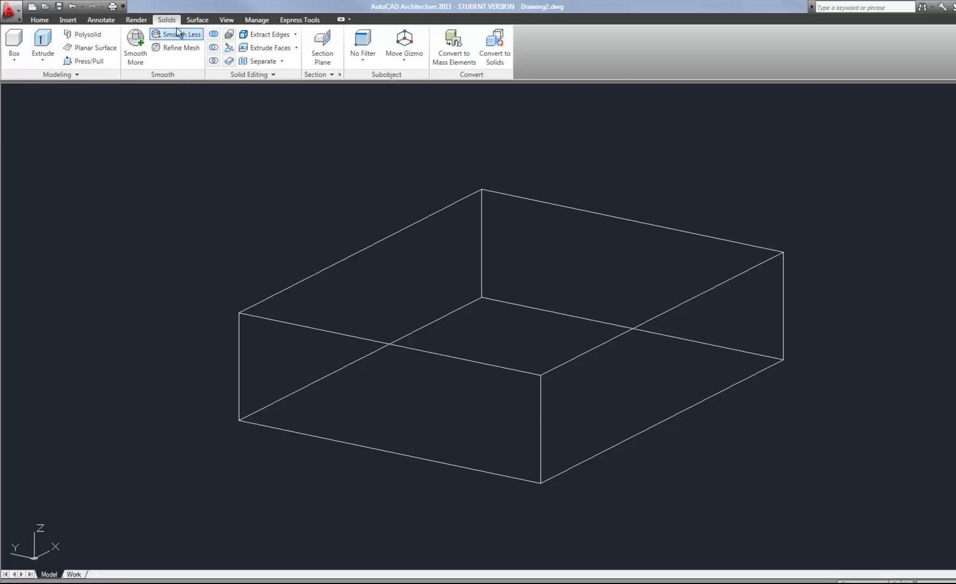